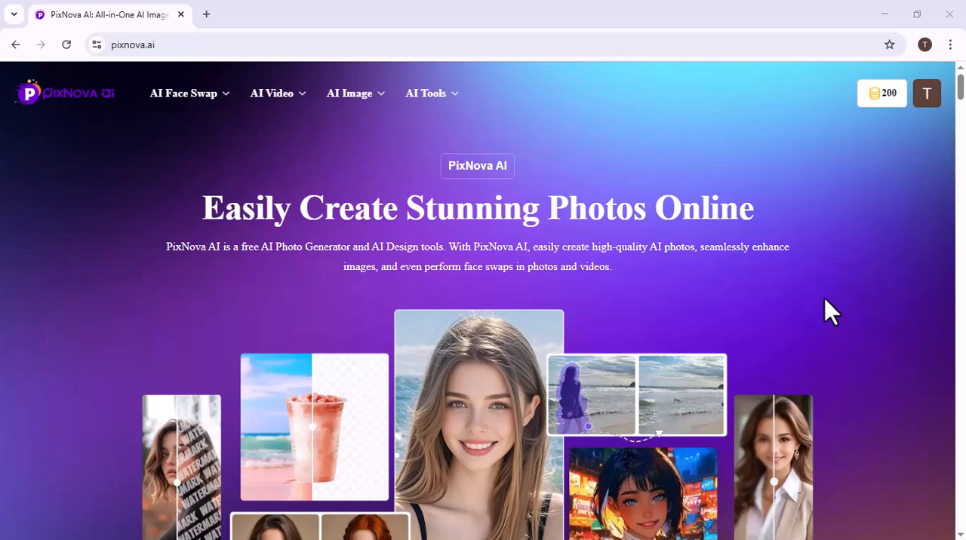
Scroll through the PixNova AI homepage.
{"action": "scroll", "scroll_direction": "down", "scroll_amount": 3}
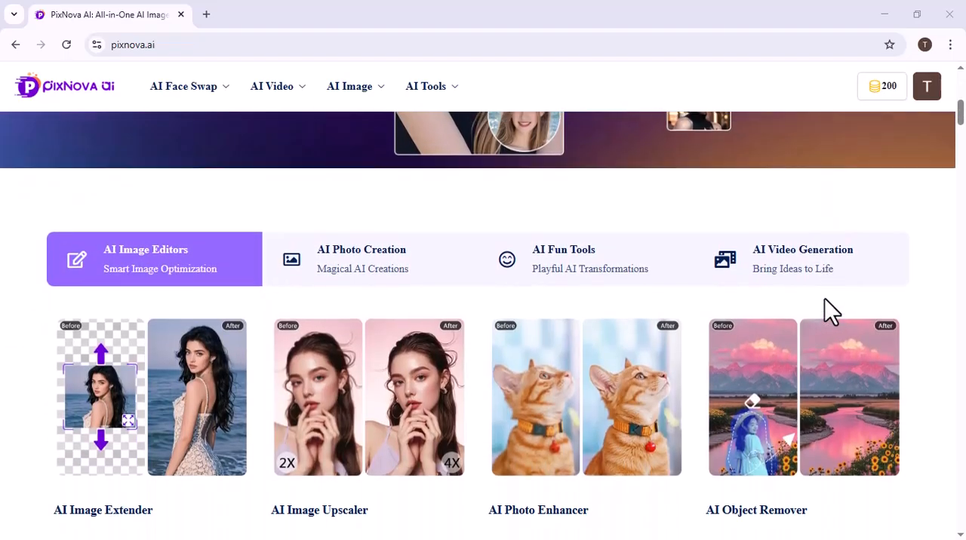
{"action": "scroll", "scroll_direction": "down", "scroll_amount": 3}
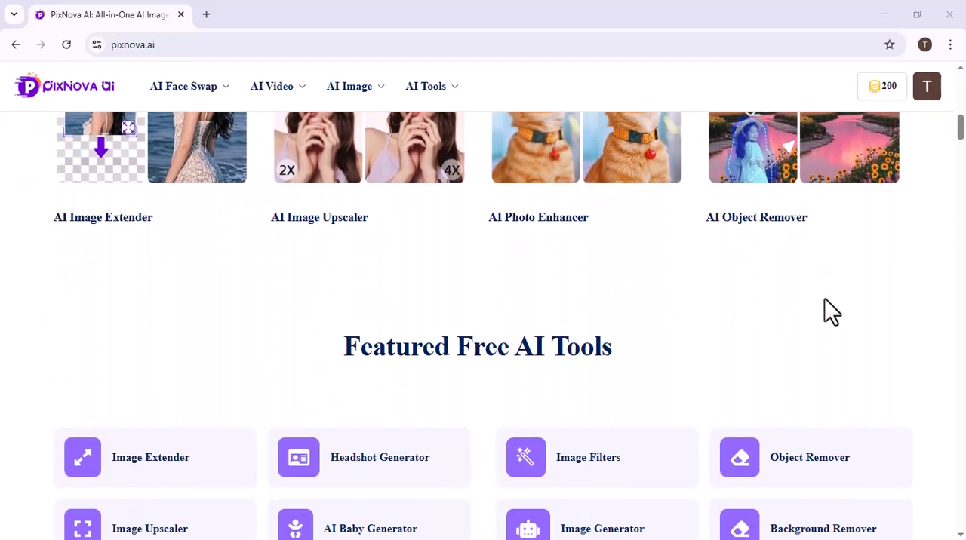
{"action": "scroll", "scroll_direction": "up", "scroll_amount": 3}
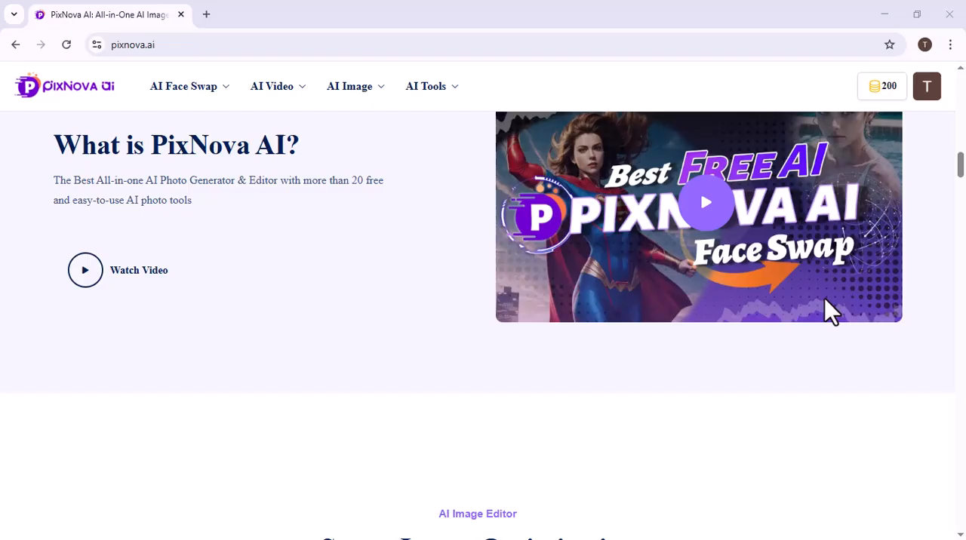
{"action": "scroll", "scroll_direction": "down", "scroll_amount": 3}
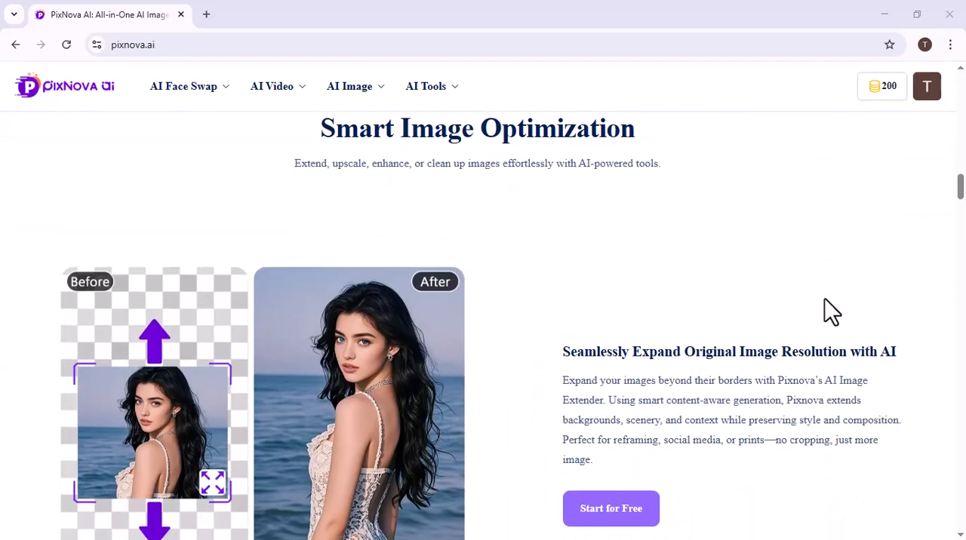
{"action": "scroll", "scroll_direction": "down", "scroll_amount": 3}
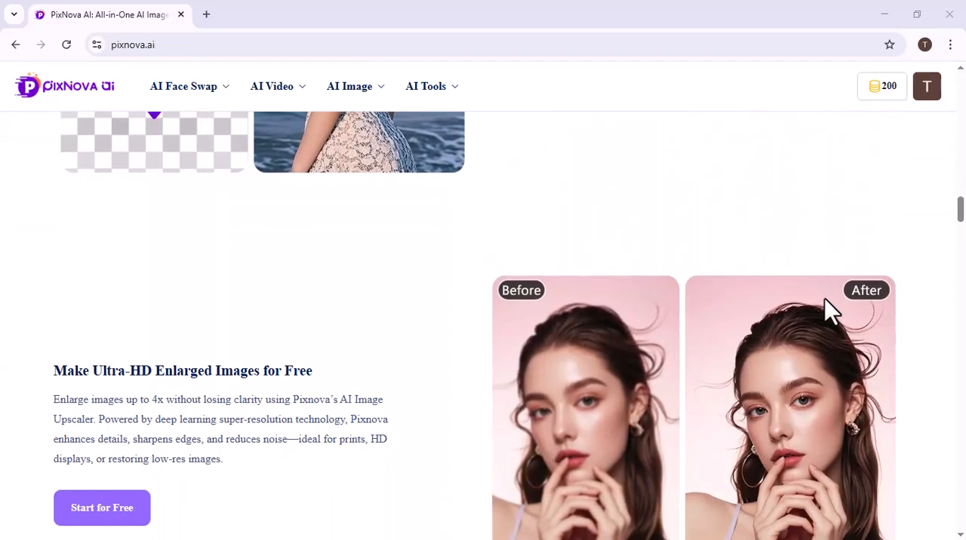
{"action": "scroll", "scroll_direction": "down", "scroll_amount": 3}
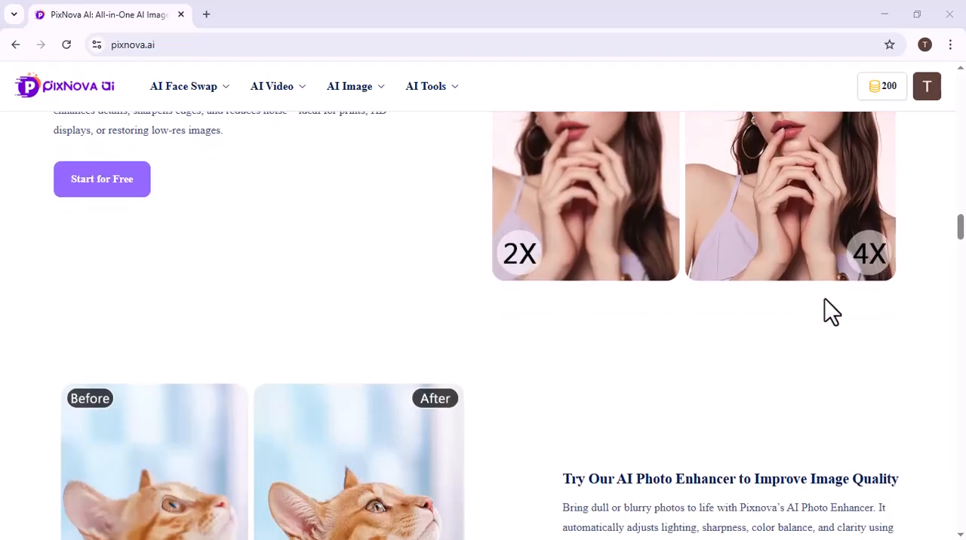
{"action": "scroll", "scroll_direction": "down", "scroll_amount": 3}
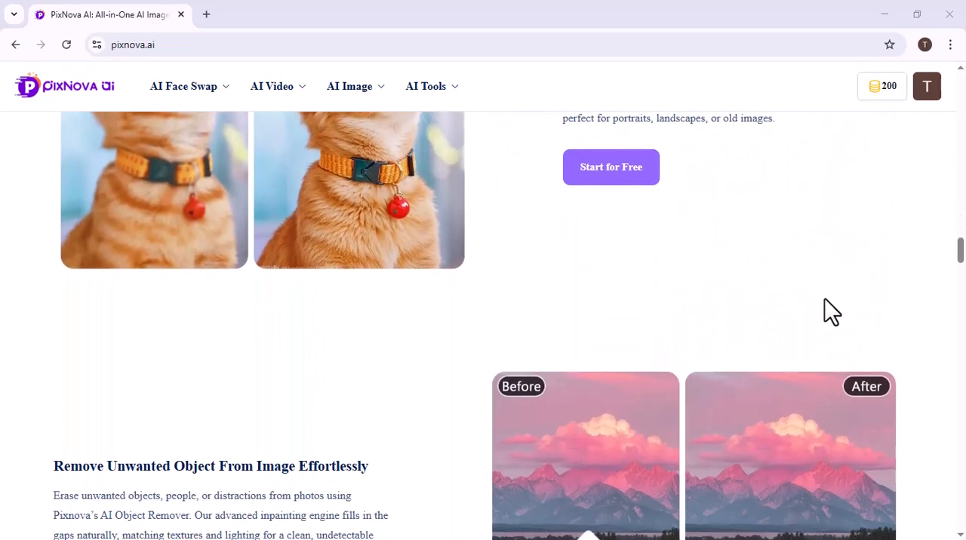
{"action": "scroll", "scroll_direction": "down", "scroll_amount": 3}
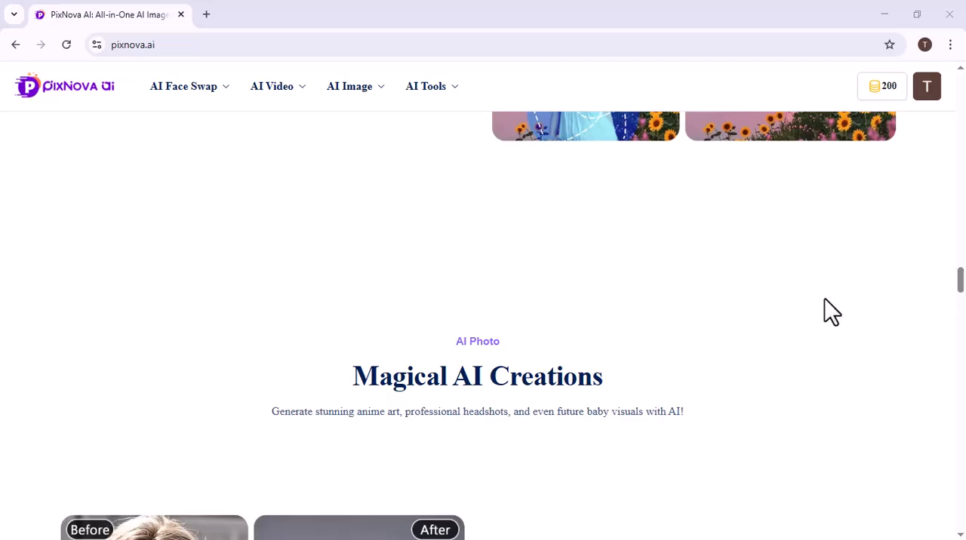
{"action": "scroll", "scroll_direction": "down", "scroll_amount": 3}
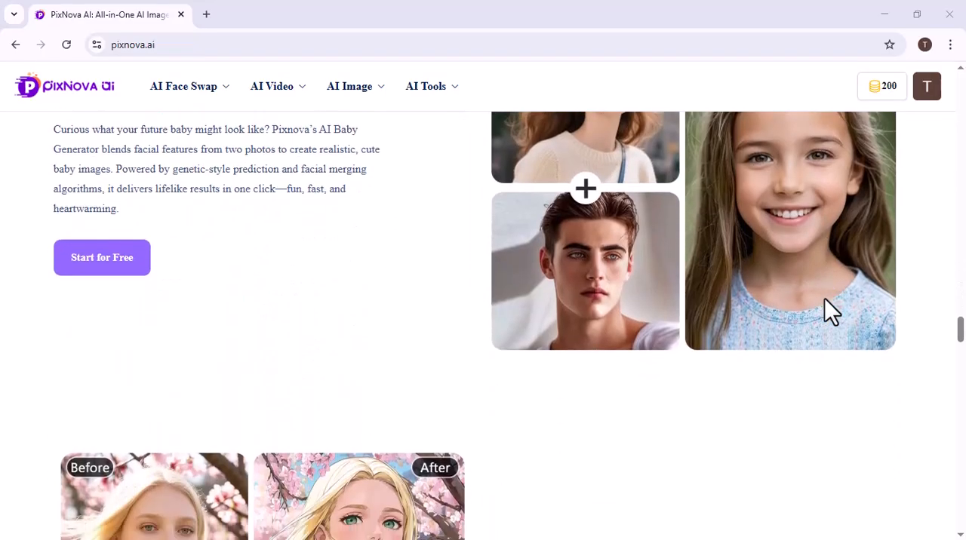
{"action": "scroll", "scroll_direction": "down", "scroll_amount": 3}
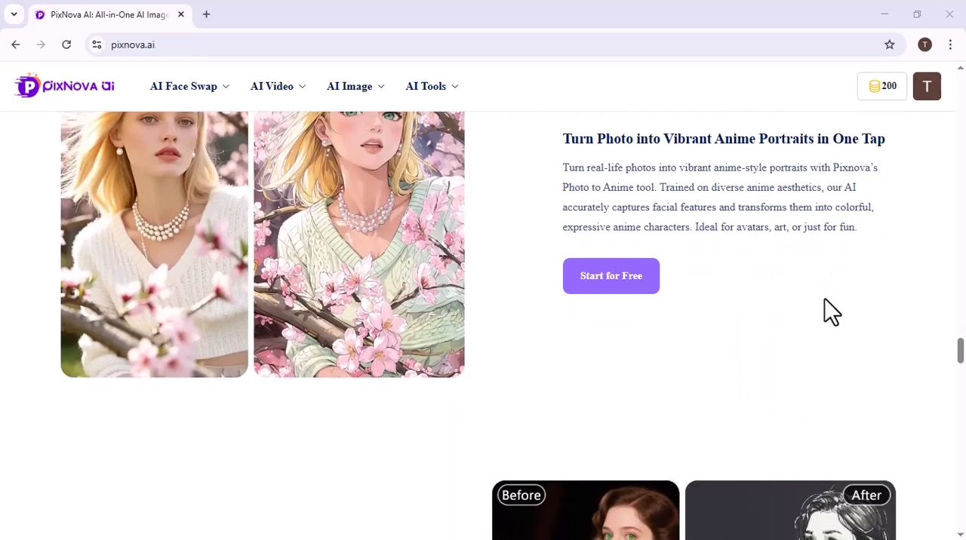
{"action": "scroll", "scroll_direction": "down", "scroll_amount": 3}
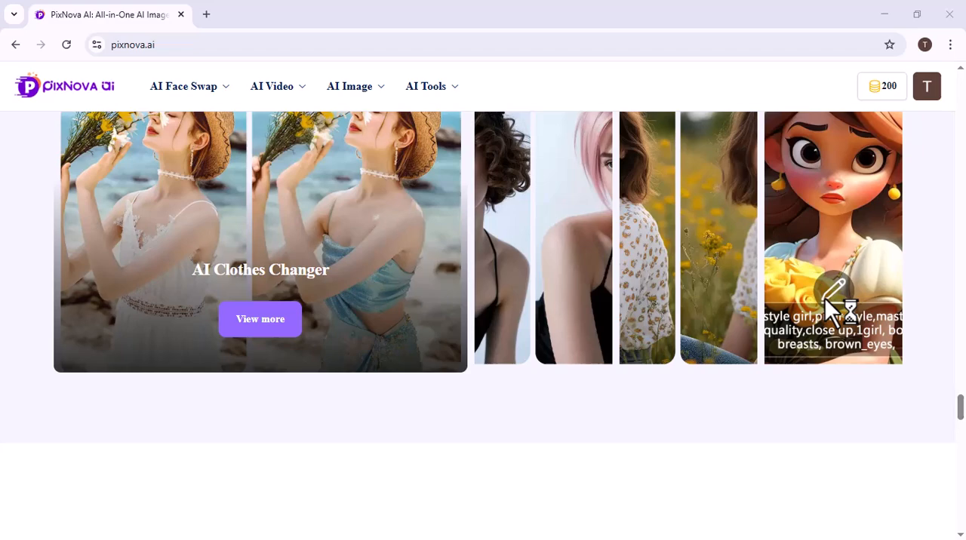
{"action": "scroll", "scroll_direction": "down", "scroll_amount": 3}
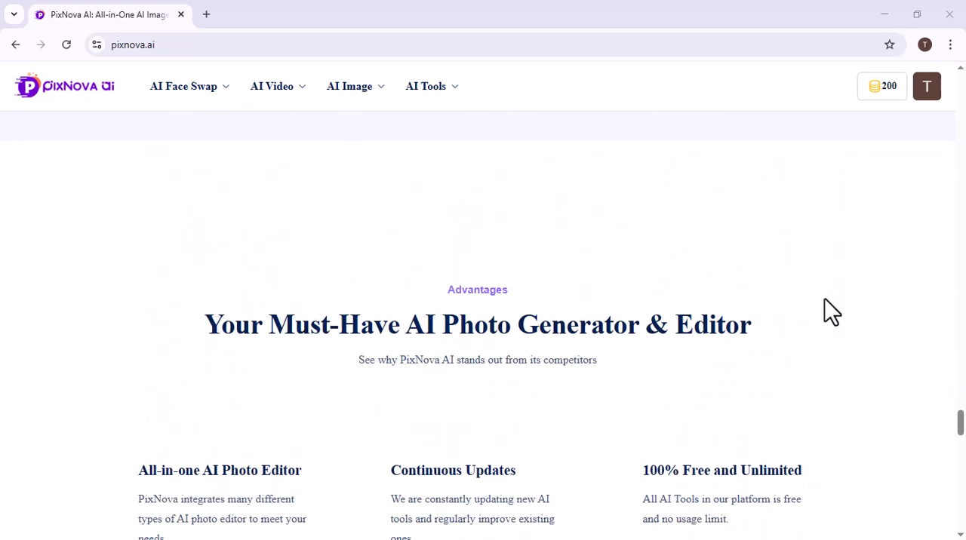
{"action": "scroll", "scroll_direction": "up", "scroll_amount": 3}
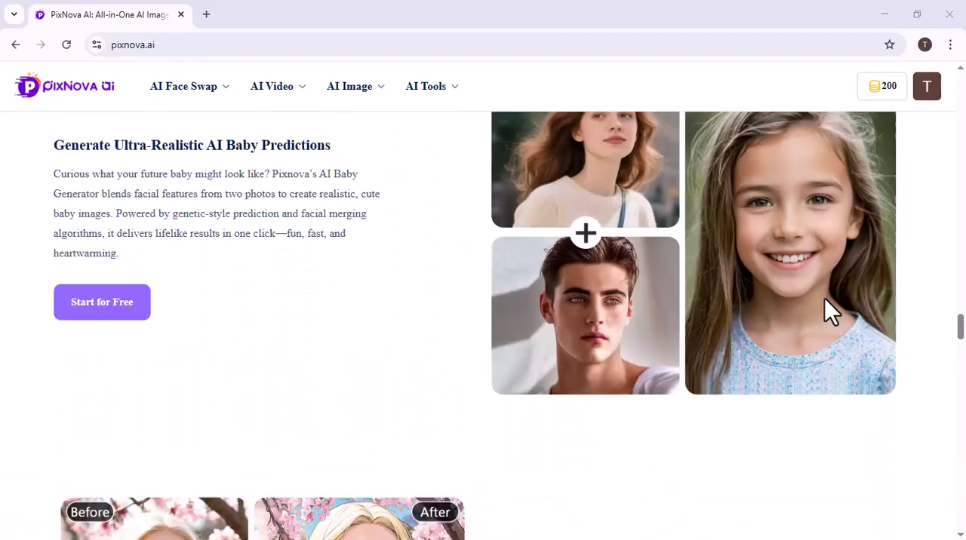
{"action": "scroll", "scroll_direction": "down", "scroll_amount": 3}
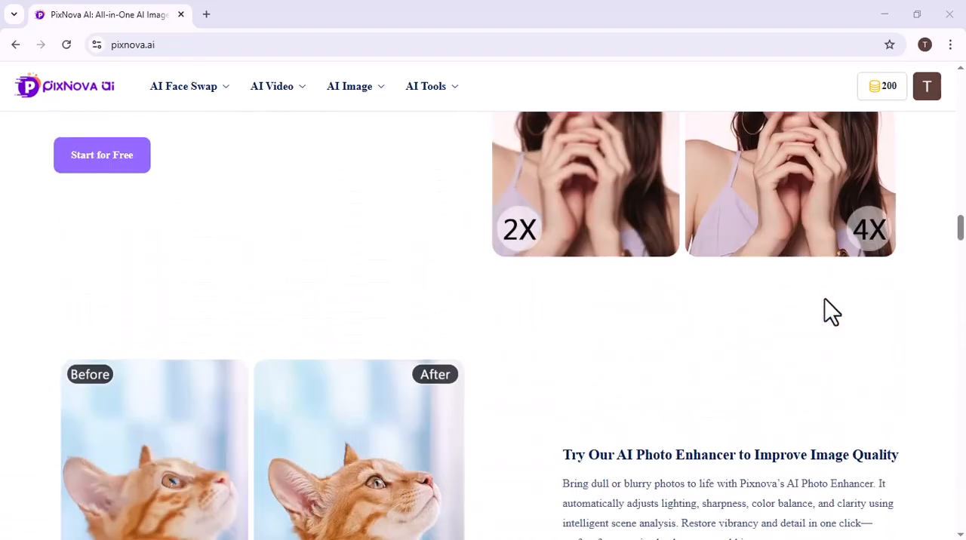
{"action": "scroll", "scroll_direction": "down", "scroll_amount": 3}
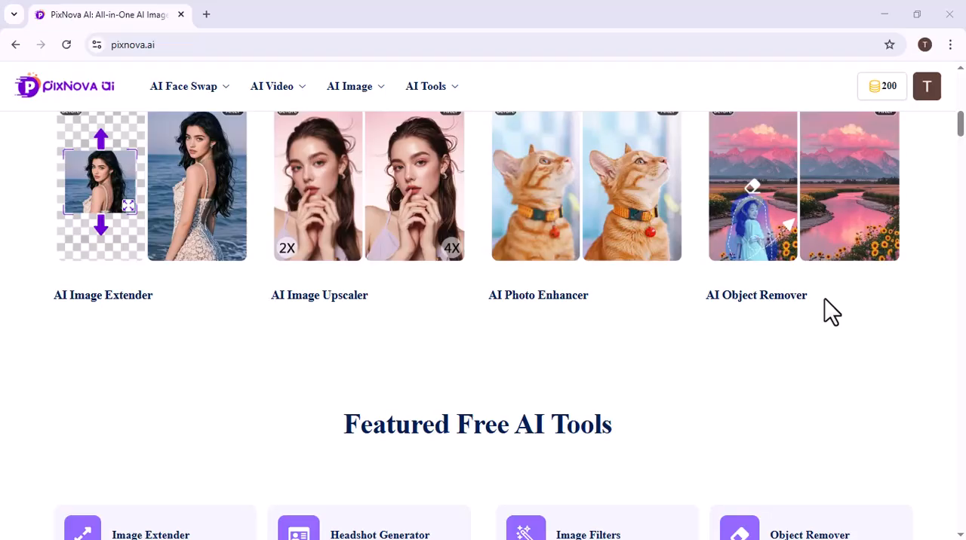
{"action": "scroll", "scroll_direction": "up", "scroll_amount": 3}
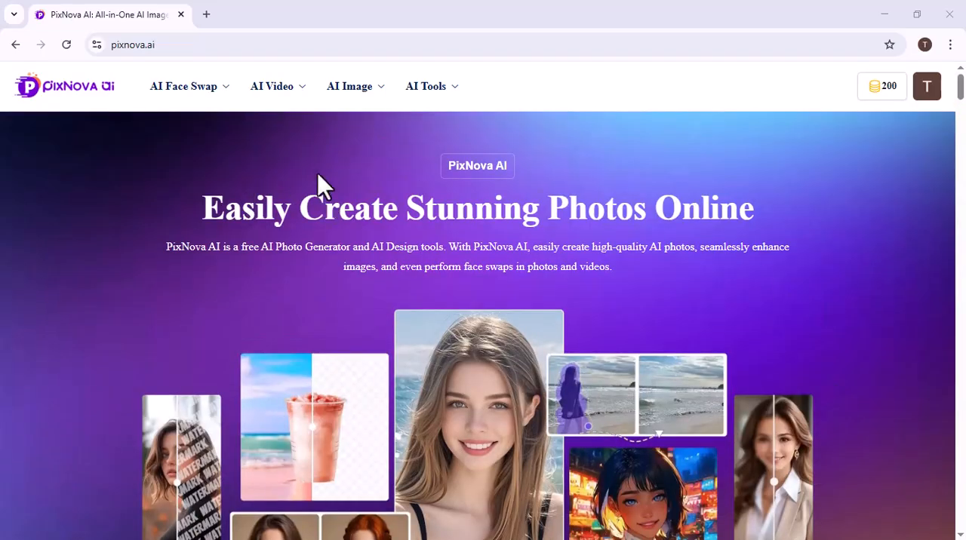
{"action": "mouse_move", "coordinate": [277, 234]}
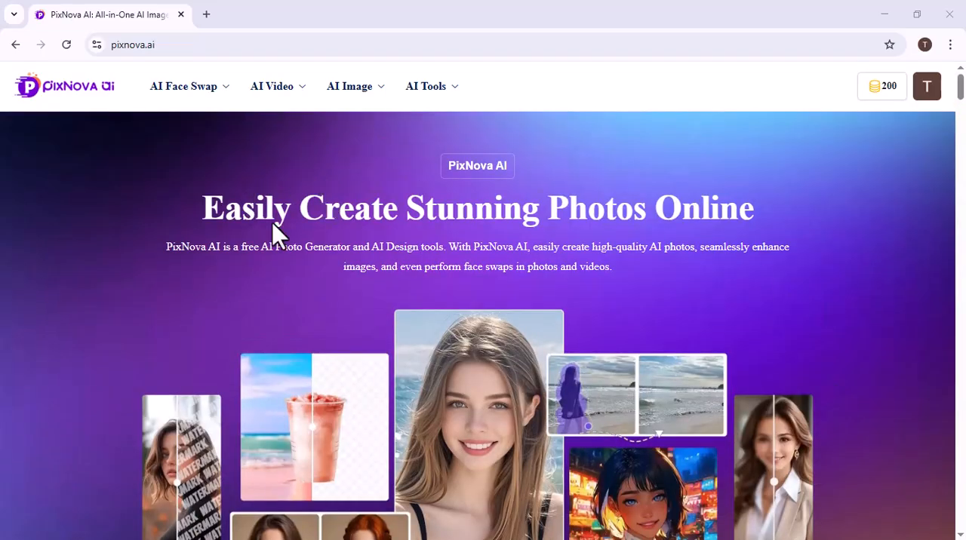
Preview the AI Face Swap, AI Image and AI Tools dropdown lists.
{"action": "left_click", "coordinate": [183, 86]}
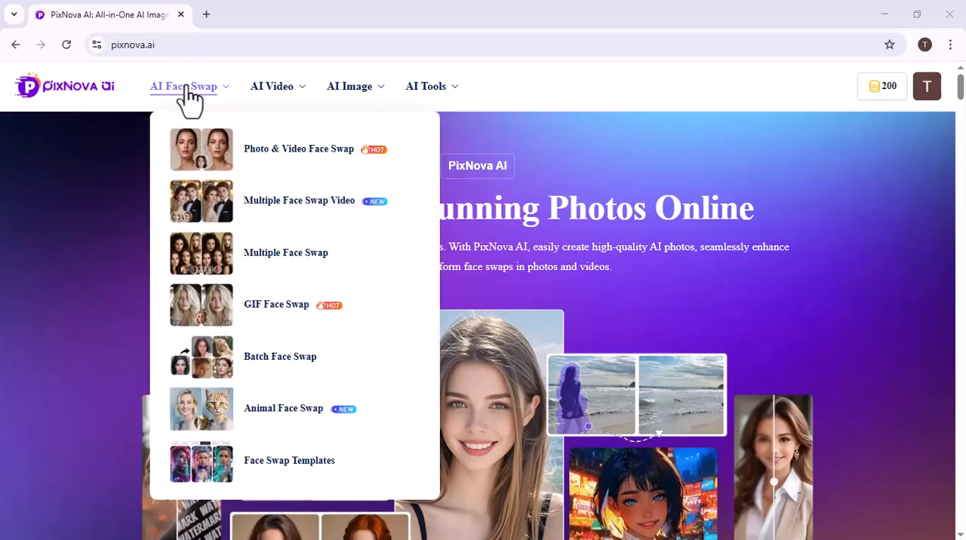
{"action": "mouse_move", "coordinate": [204, 98]}
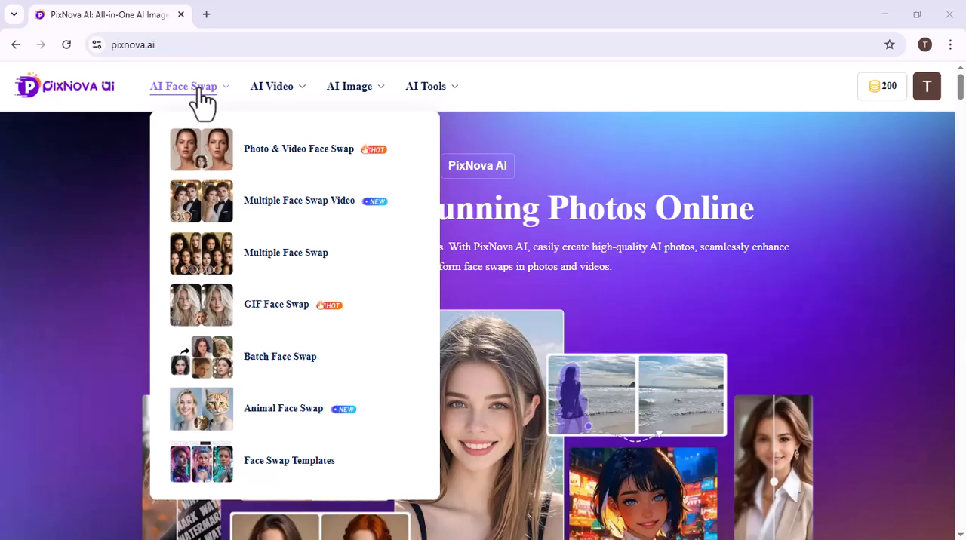
{"action": "mouse_move", "coordinate": [249, 113]}
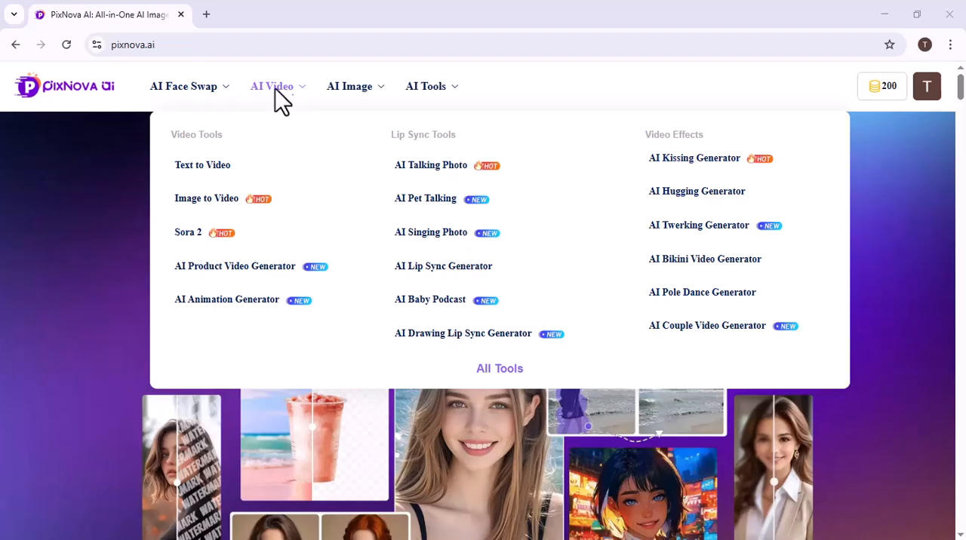
{"action": "mouse_move", "coordinate": [362, 102]}
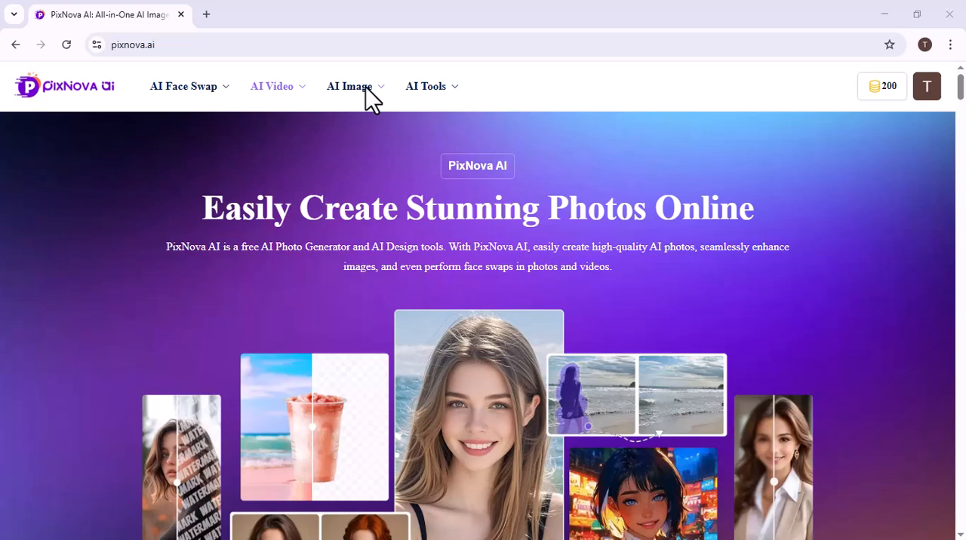
{"action": "left_click", "coordinate": [350, 86]}
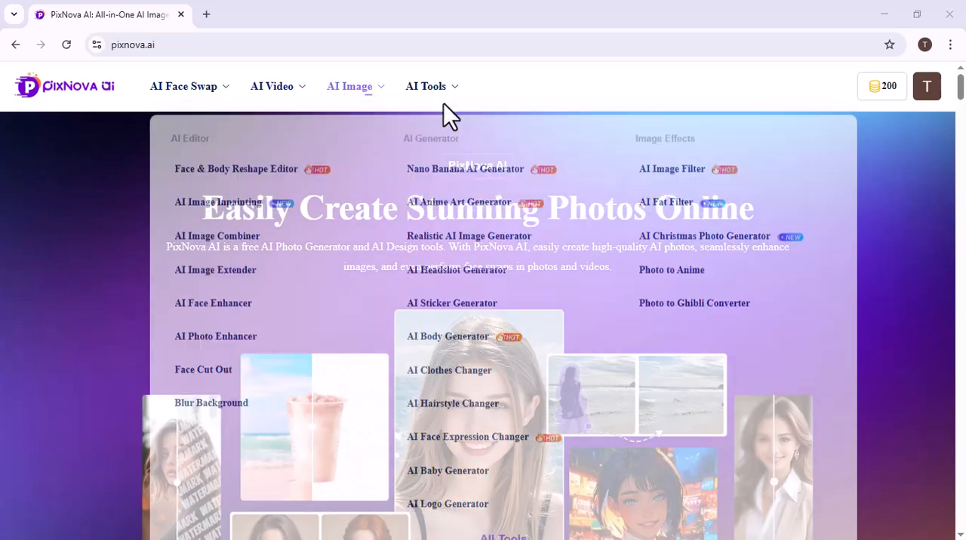
{"action": "left_click", "coordinate": [426, 86]}
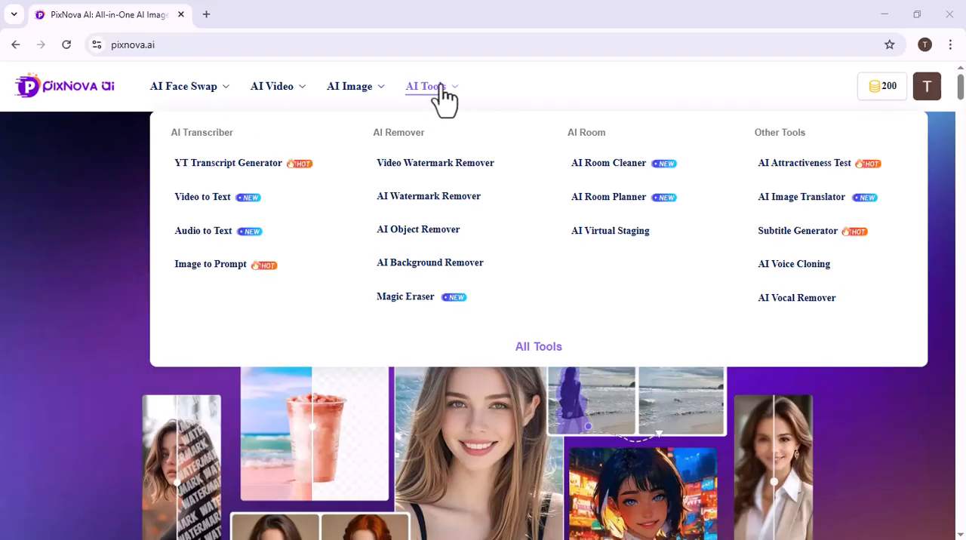
{"action": "mouse_move", "coordinate": [453, 114]}
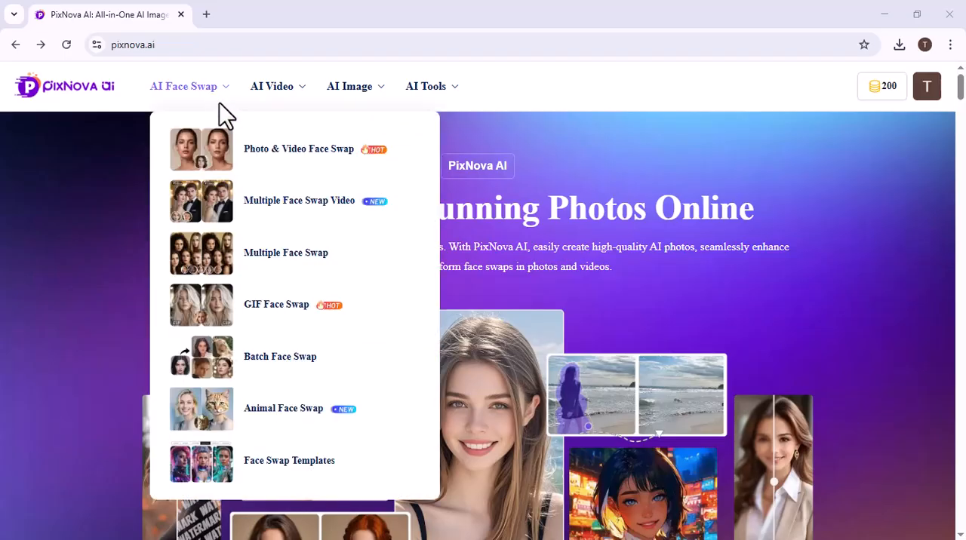
Open Photo & Video Face Swap and its step-1 file picker in Downloads.
{"action": "left_click", "coordinate": [298, 149]}
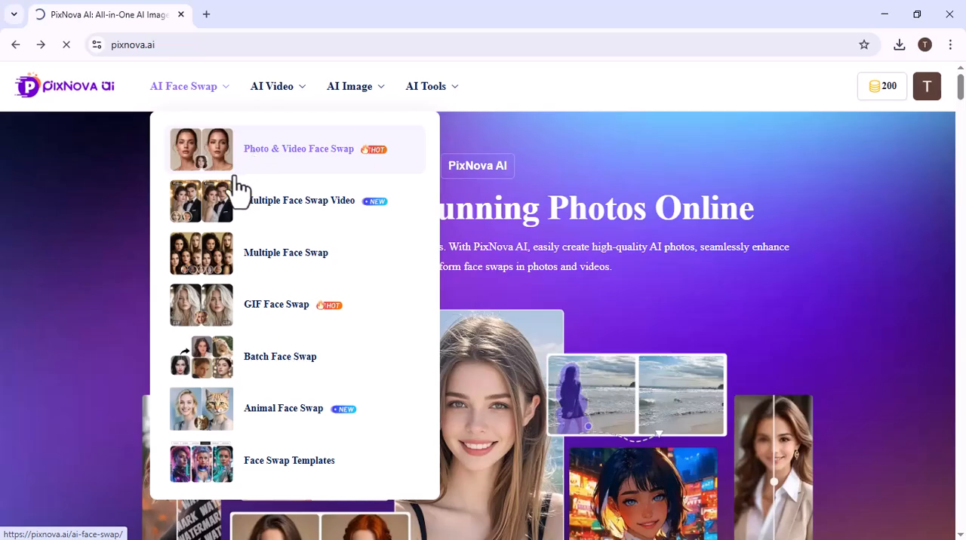
{"action": "left_click", "coordinate": [298, 148]}
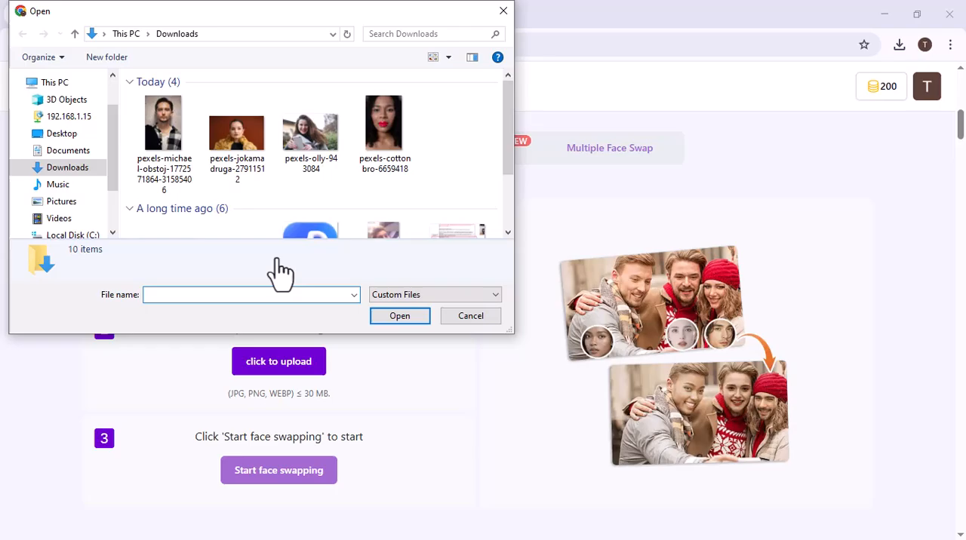
Upload pexels-jokamadruga as the source photo and add a face image to swap in.
{"action": "left_click", "coordinate": [237, 132]}
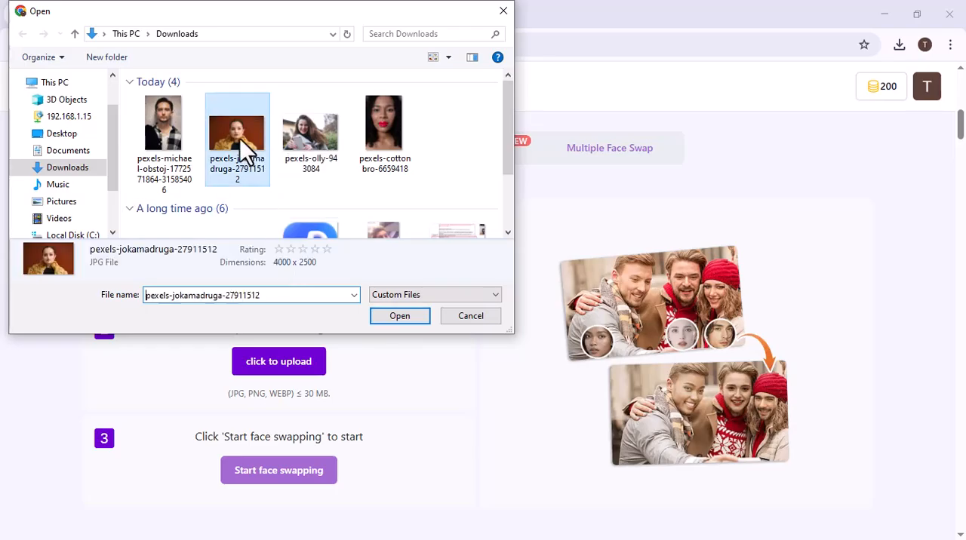
{"action": "left_click", "coordinate": [399, 315]}
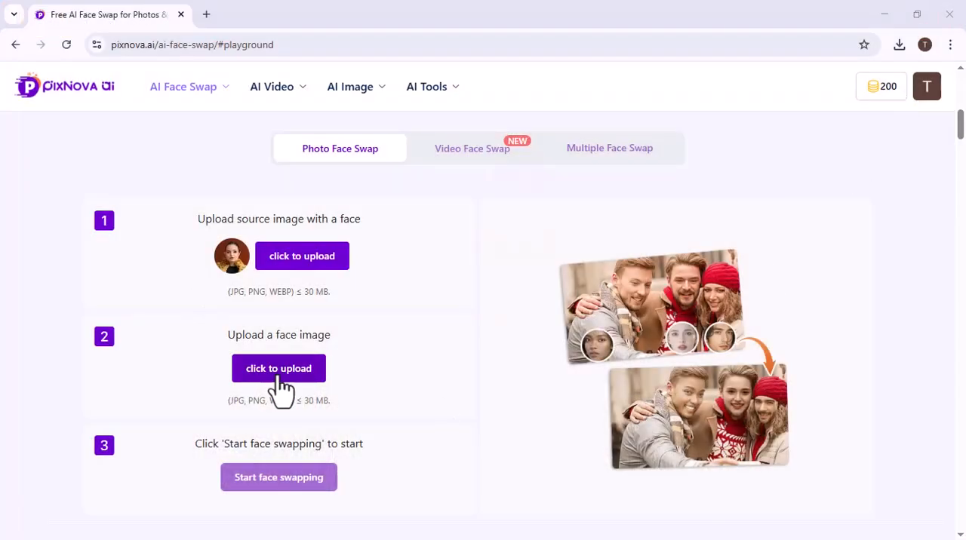
{"action": "left_click", "coordinate": [278, 368]}
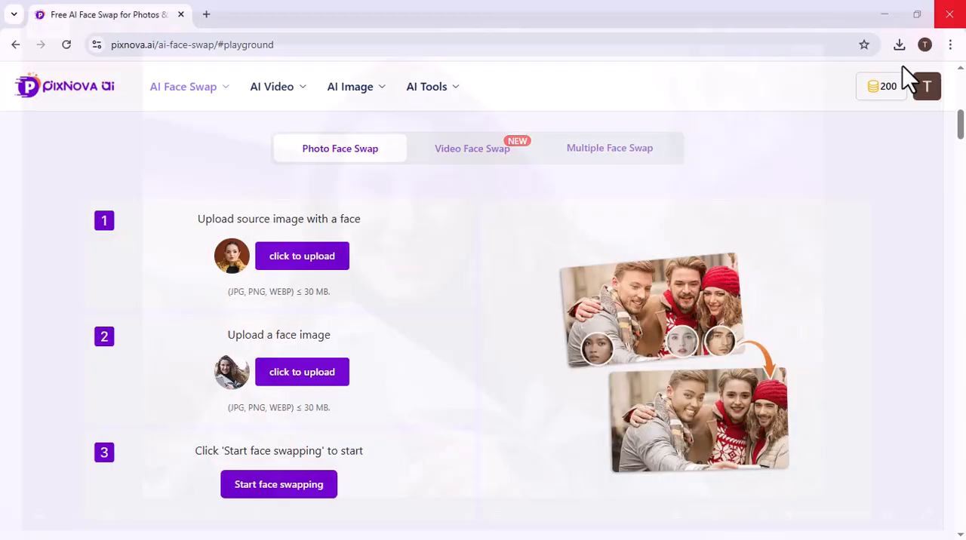
Swap the faces, inspect the enlarged result, and dismiss the preview and share popup.
{"action": "left_click", "coordinate": [278, 484]}
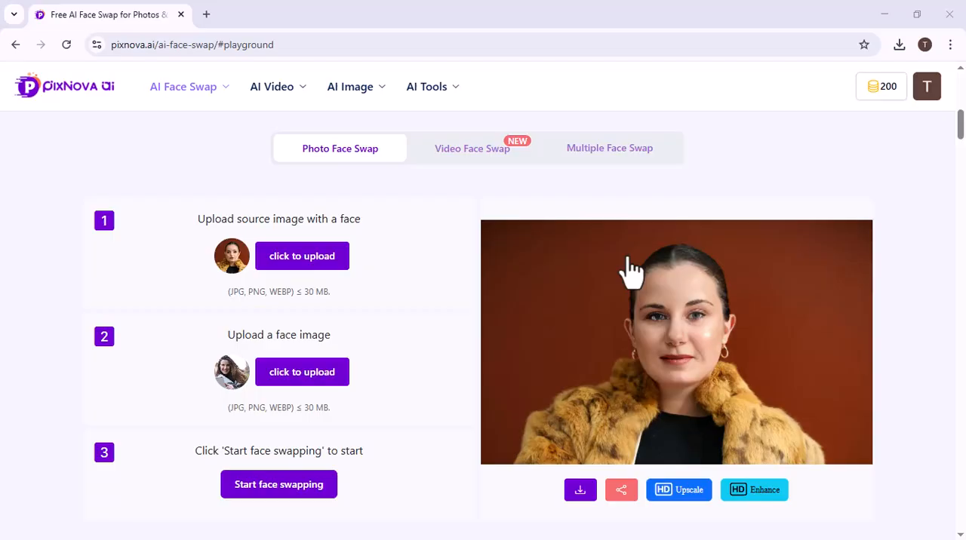
{"action": "left_click", "coordinate": [676, 342]}
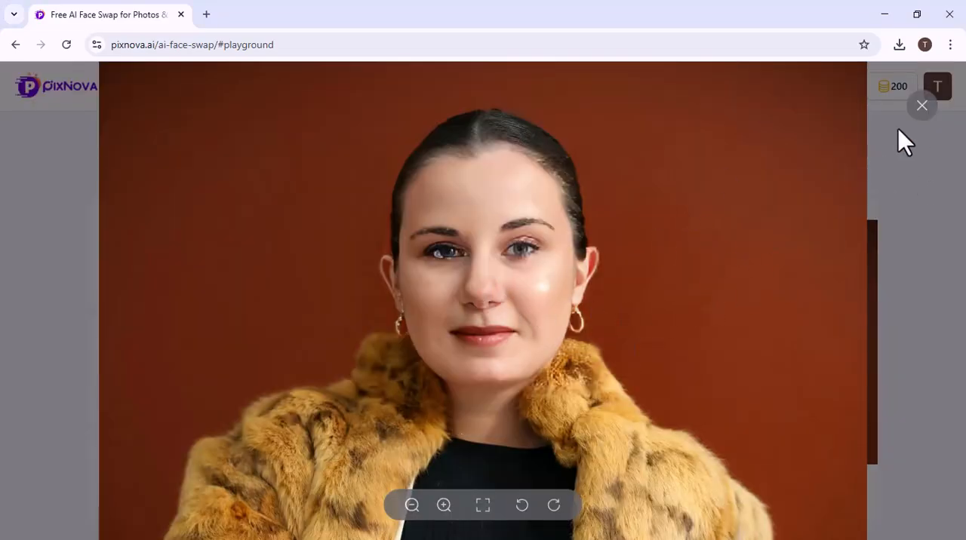
{"action": "left_click", "coordinate": [922, 105]}
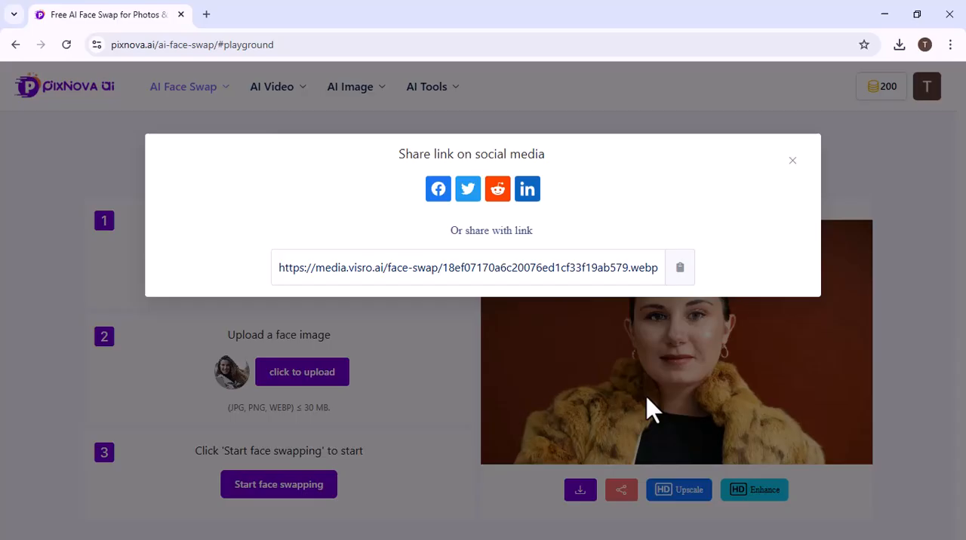
{"action": "left_click", "coordinate": [793, 160]}
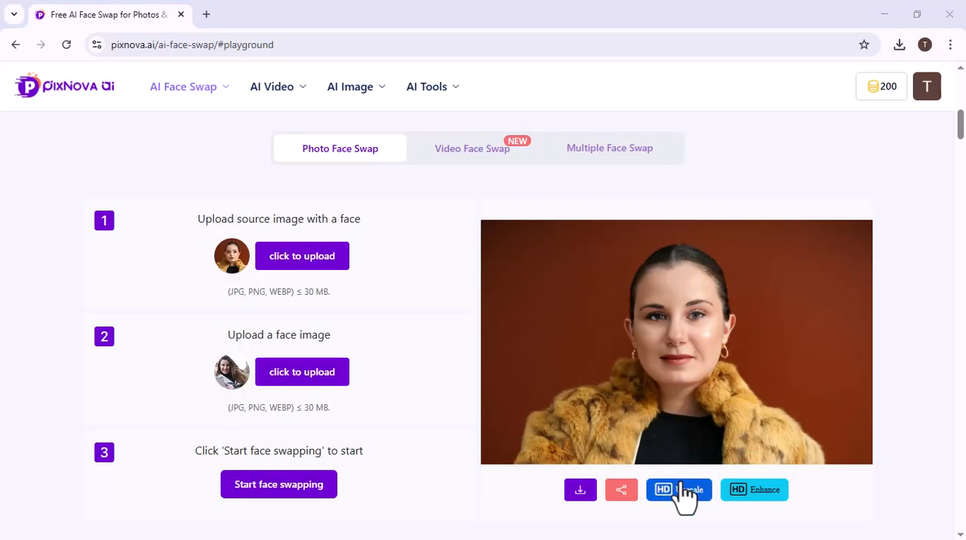
{"action": "mouse_move", "coordinate": [762, 502]}
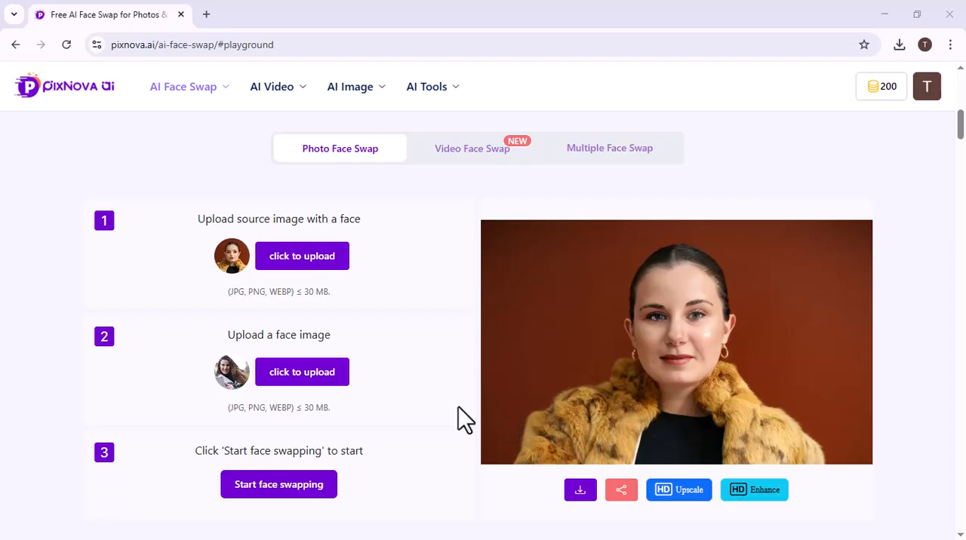
In Video Face Swap, load the hoodie man's video and target face, then render (36 credits).
{"action": "left_click", "coordinate": [471, 148]}
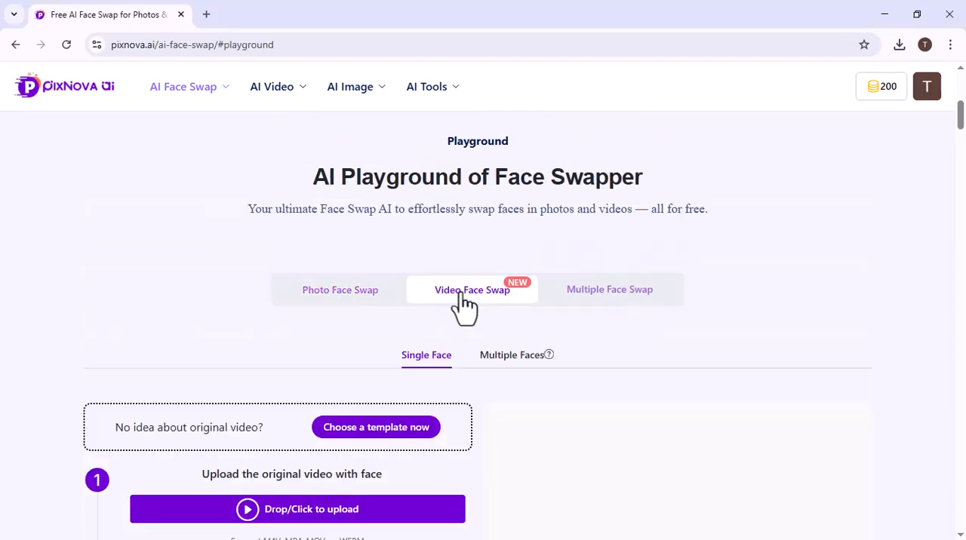
{"action": "scroll", "scroll_direction": "down", "scroll_amount": 3}
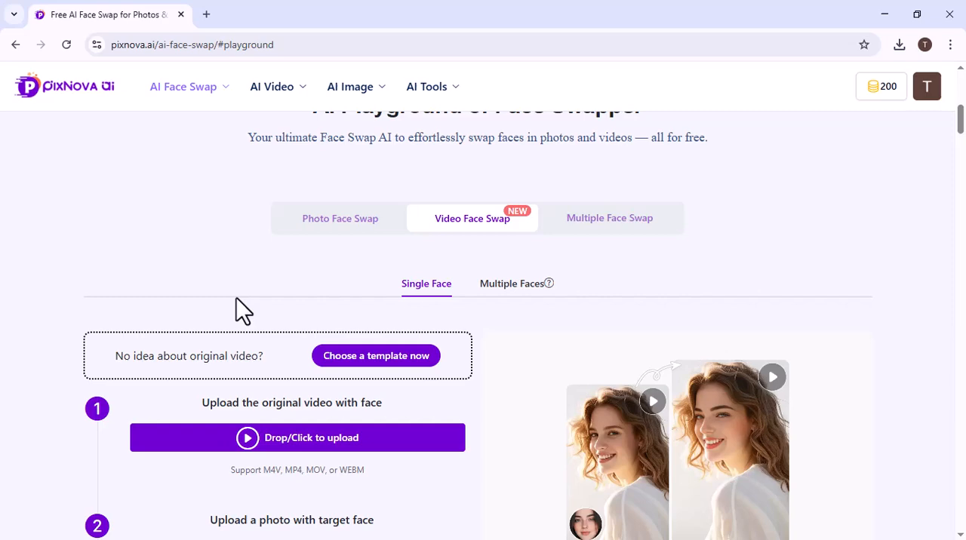
{"action": "scroll", "scroll_direction": "down", "scroll_amount": 3}
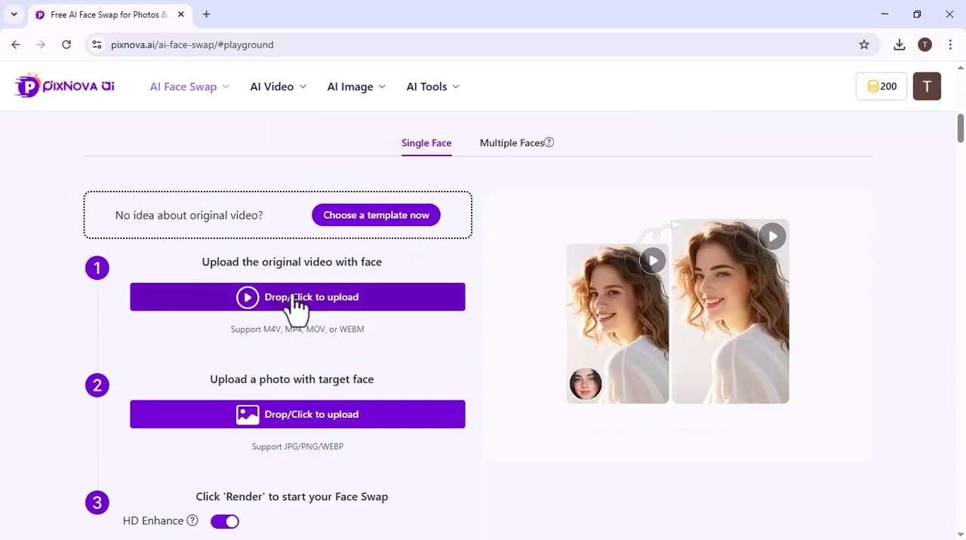
{"action": "left_click", "coordinate": [297, 296]}
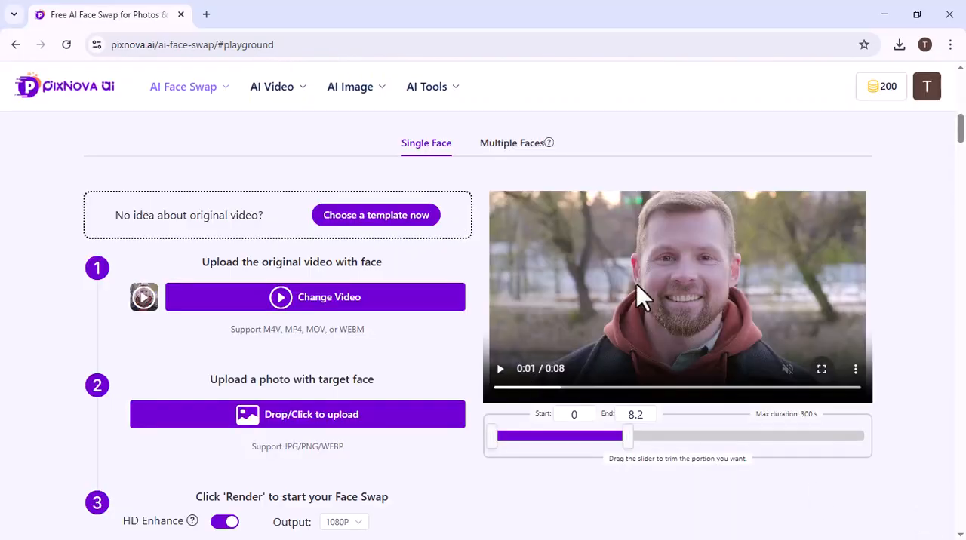
{"action": "left_click", "coordinate": [296, 415]}
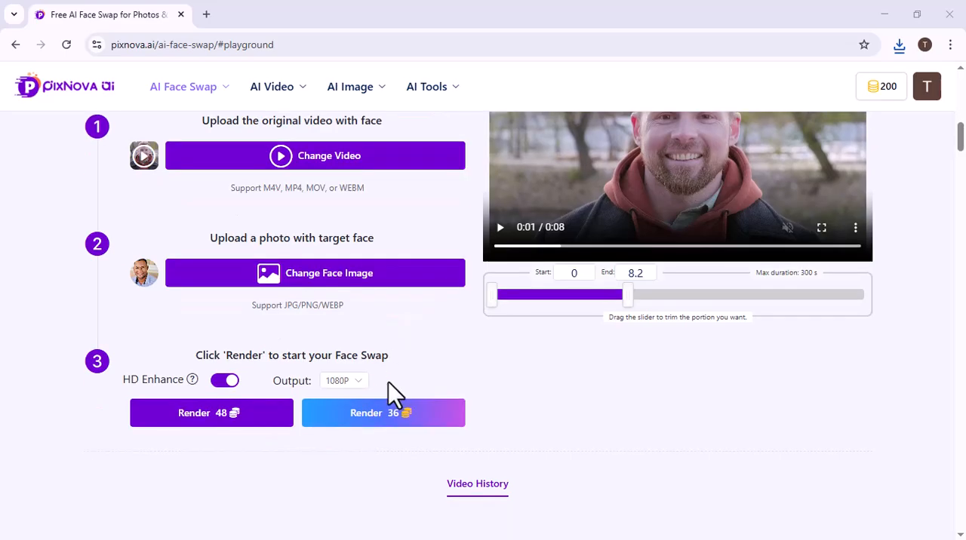
{"action": "left_click", "coordinate": [383, 413]}
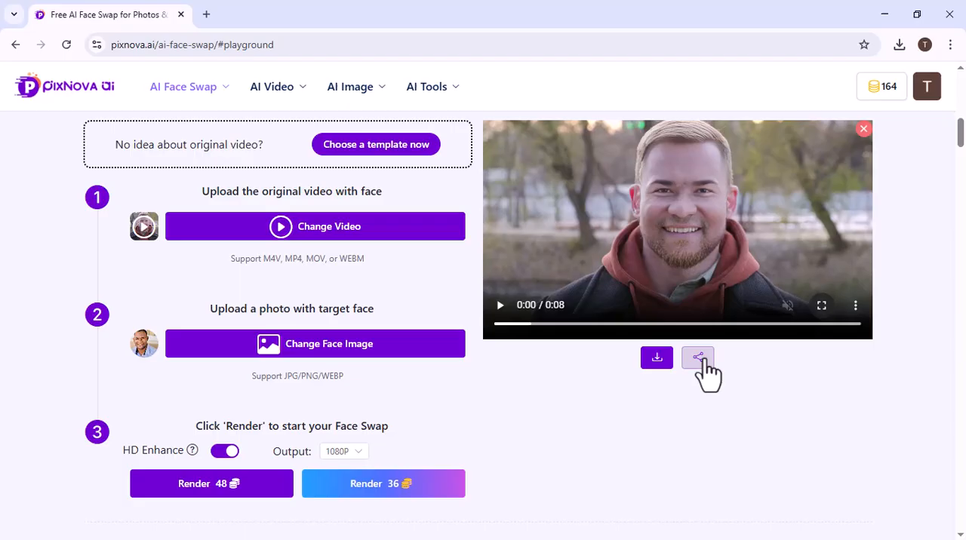
{"action": "mouse_move", "coordinate": [389, 324]}
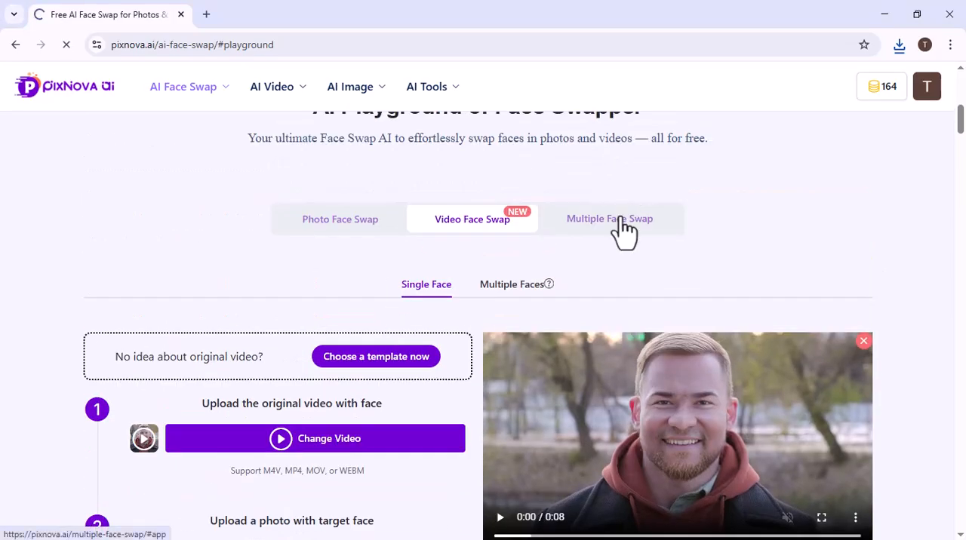
Assign replacement faces in the Multiple Face Swap tab and start the multi-face swap.
{"action": "left_click", "coordinate": [609, 219]}
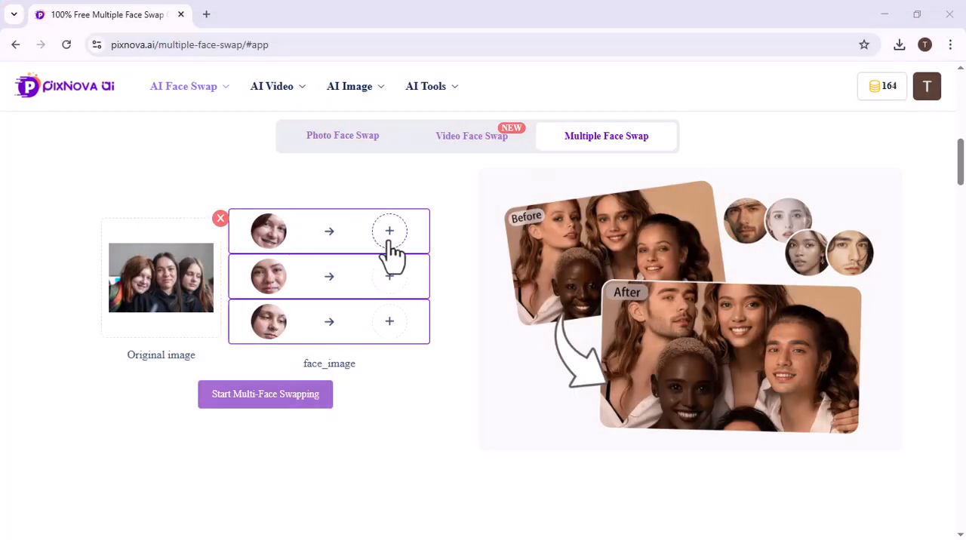
{"action": "left_click", "coordinate": [389, 232]}
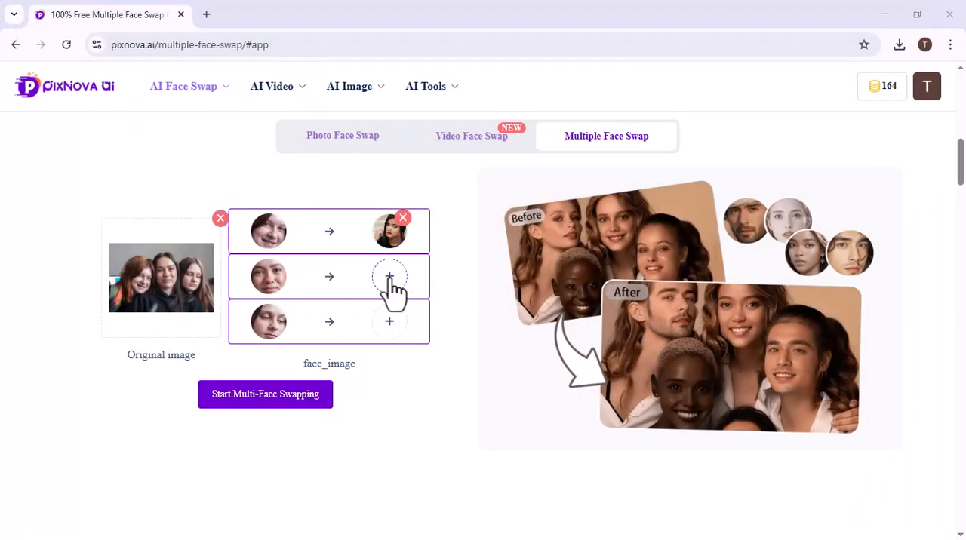
{"action": "left_click", "coordinate": [389, 277]}
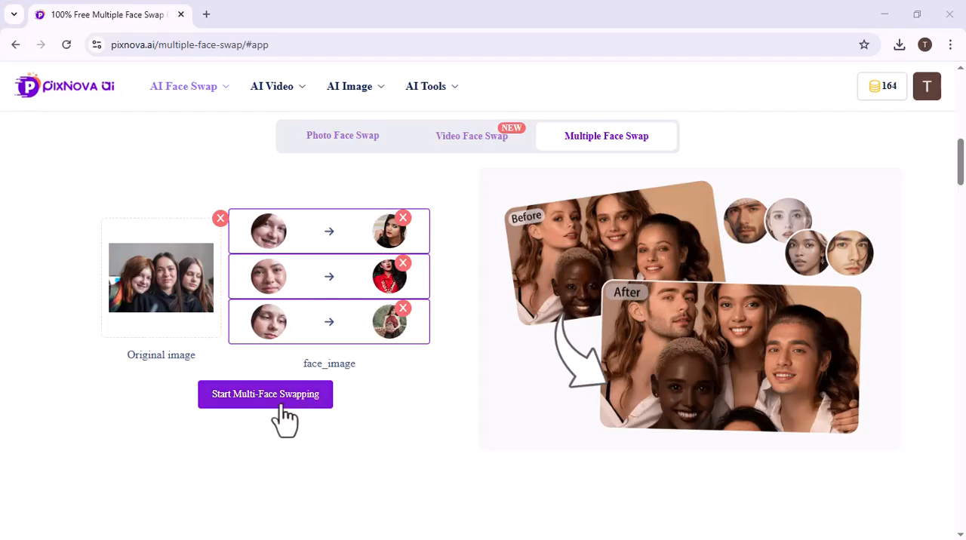
{"action": "left_click", "coordinate": [265, 393]}
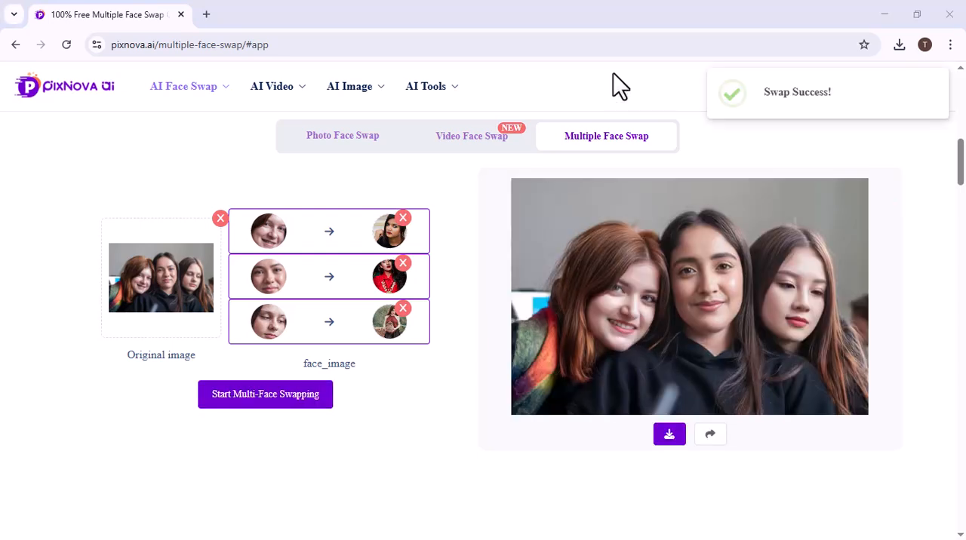
{"action": "mouse_move", "coordinate": [620, 281]}
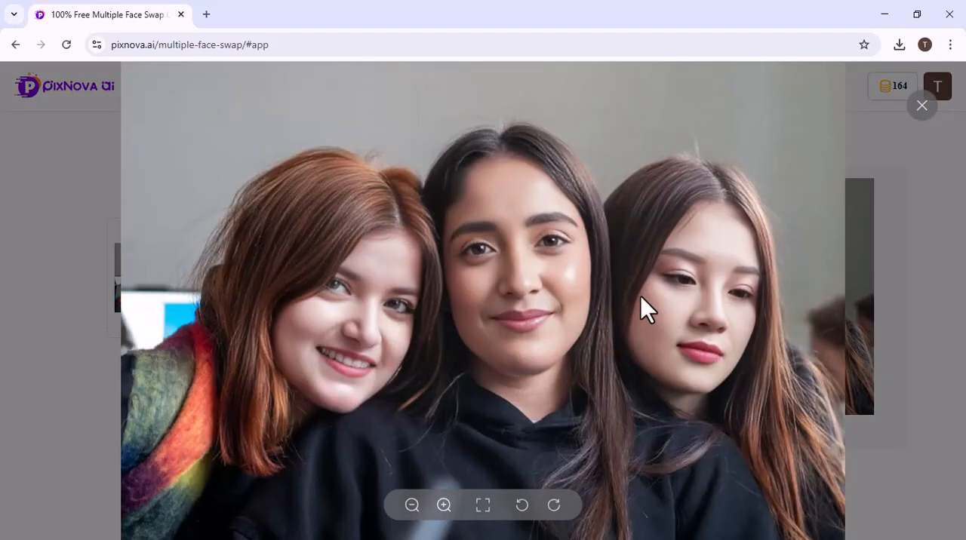
{"action": "mouse_move", "coordinate": [702, 313]}
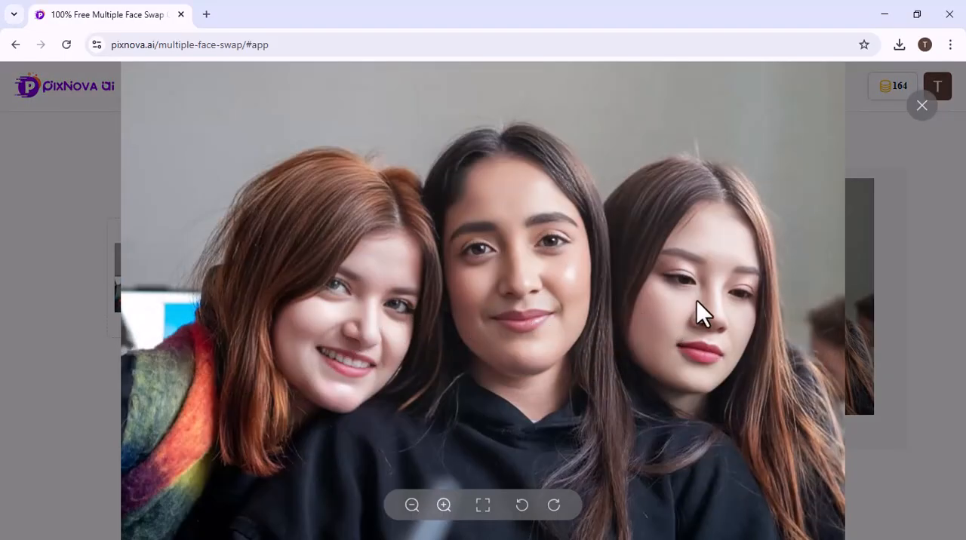
Close the enlarged preview of the swapped three-women photo.
{"action": "left_click", "coordinate": [921, 105]}
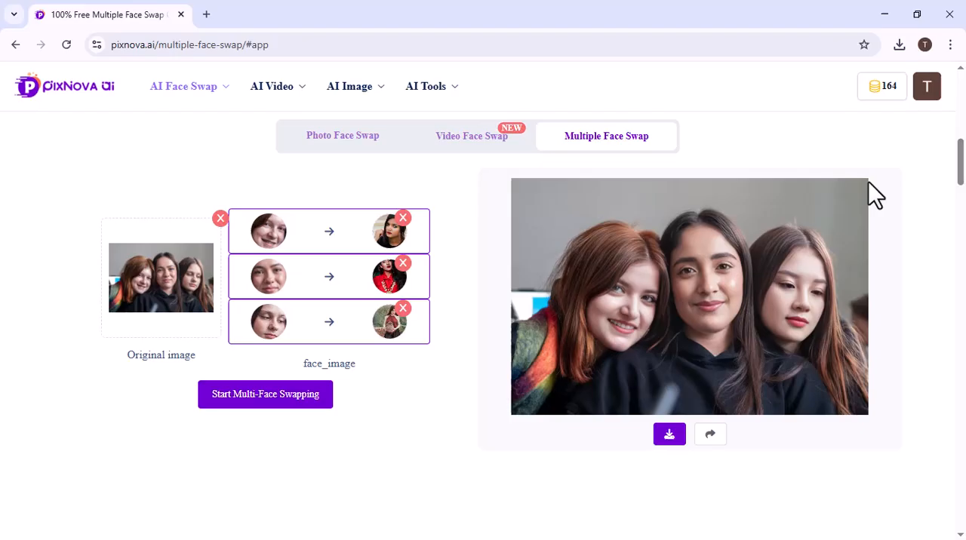
{"action": "mouse_move", "coordinate": [669, 433]}
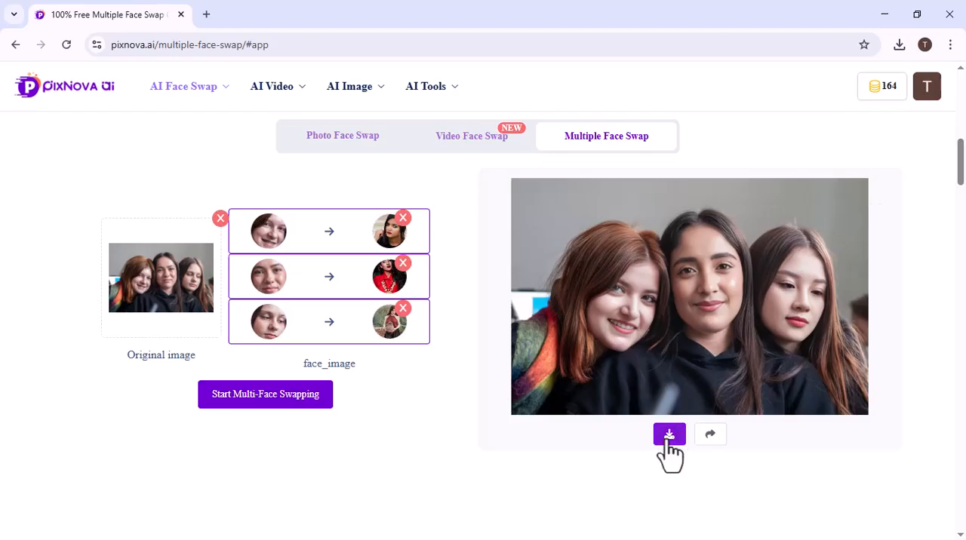
{"action": "mouse_move", "coordinate": [710, 434]}
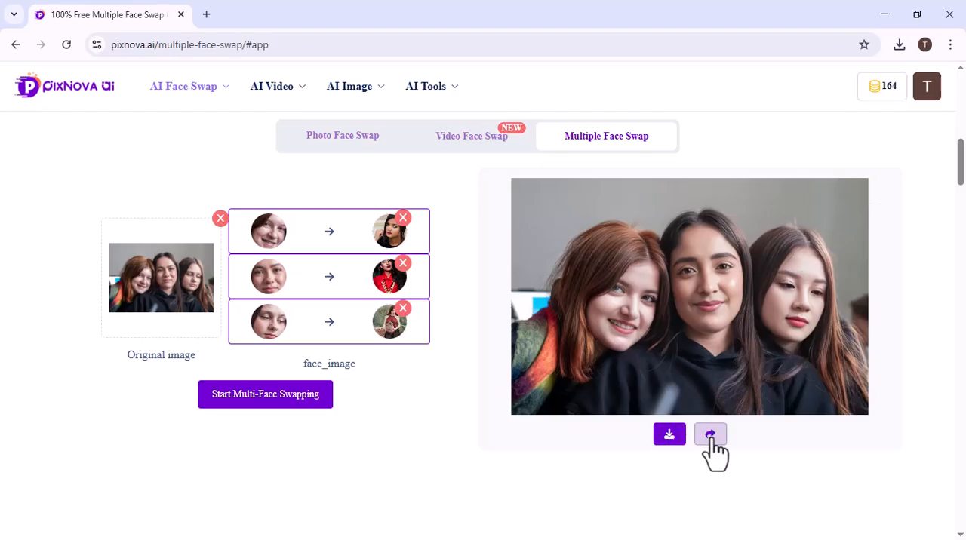
Open Image to Video, upload the pink-flowers photo, and view it full size.
{"action": "left_click", "coordinate": [272, 86]}
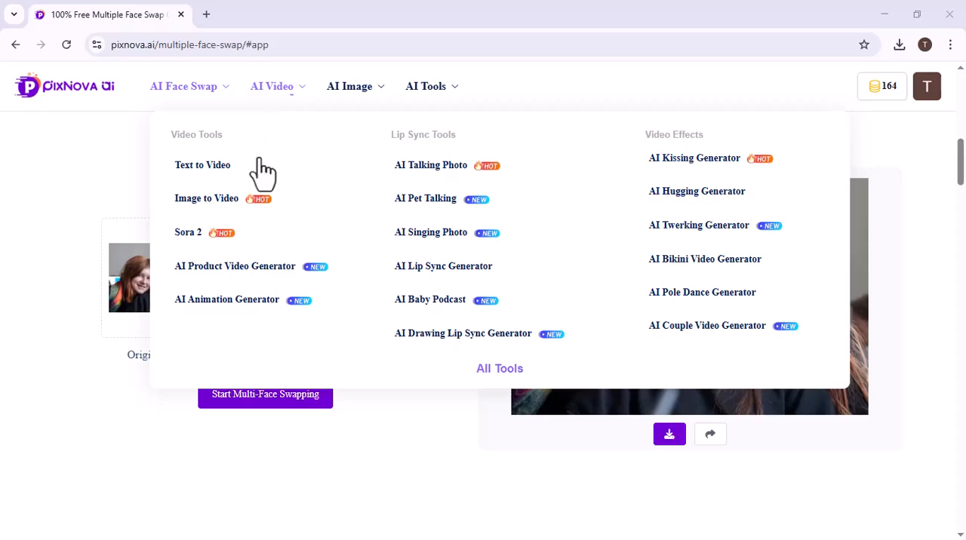
{"action": "left_click", "coordinate": [207, 199]}
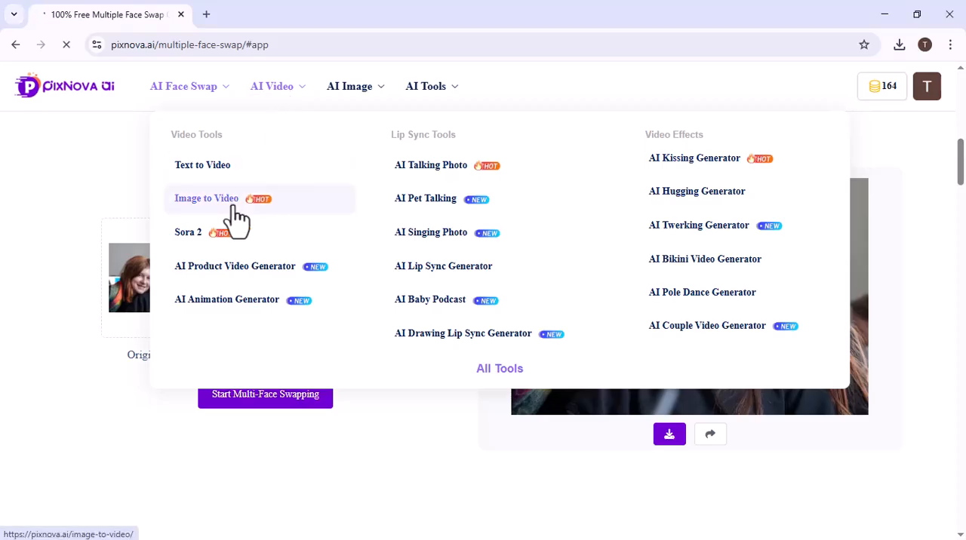
{"action": "left_click", "coordinate": [206, 199]}
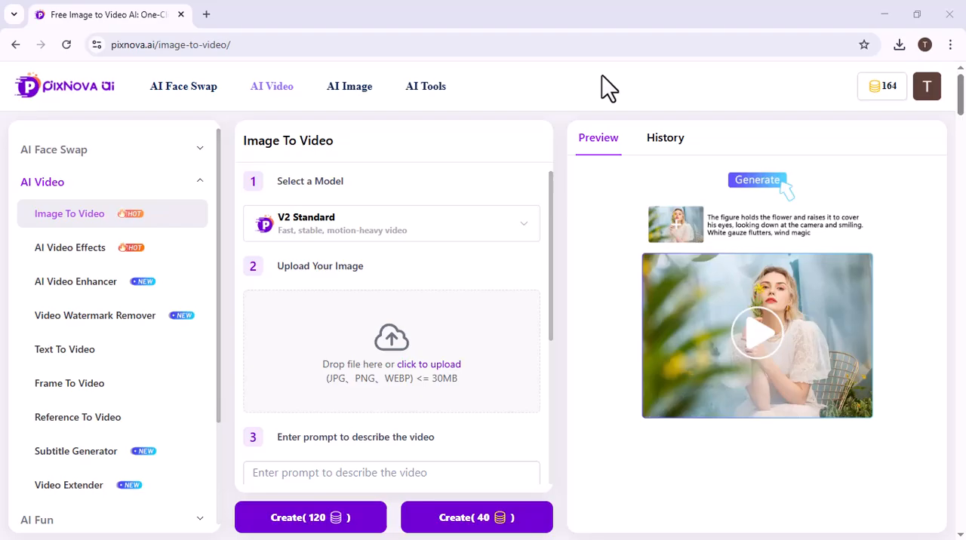
{"action": "left_click", "coordinate": [429, 363]}
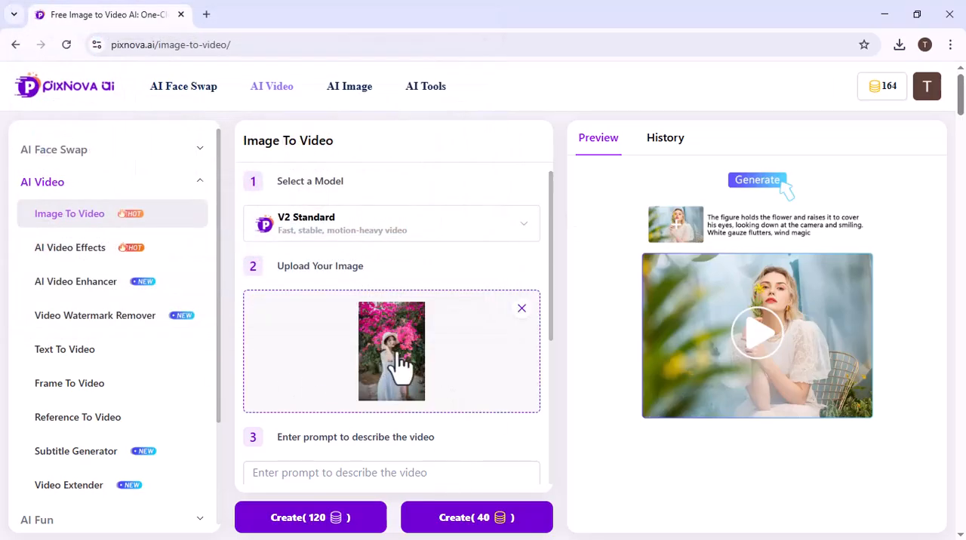
{"action": "double_click", "coordinate": [391, 351]}
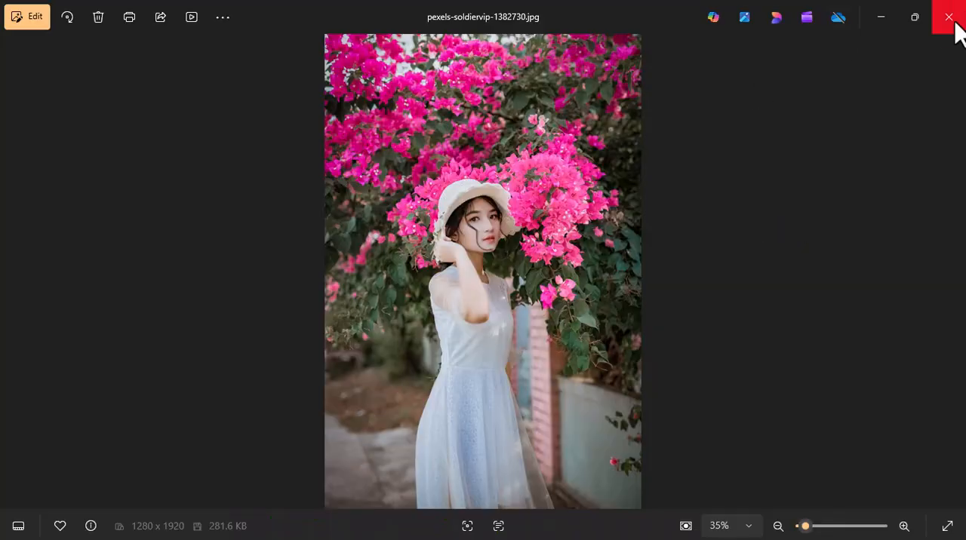
{"action": "left_click", "coordinate": [949, 17]}
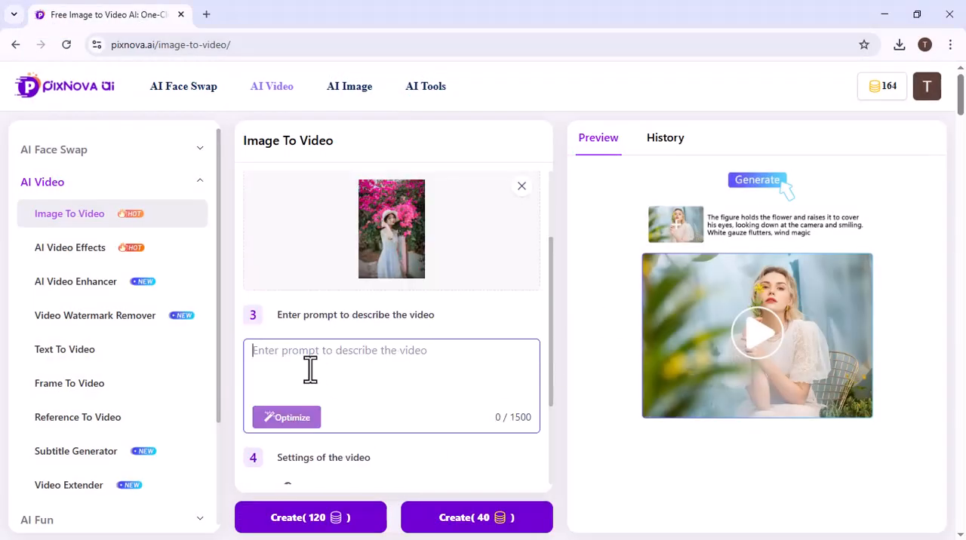
Generate a clip from 'The flowers behind move and fall onto the girl', then return home.
{"action": "type", "text": "The flowers behind move and fall onto the girl"}
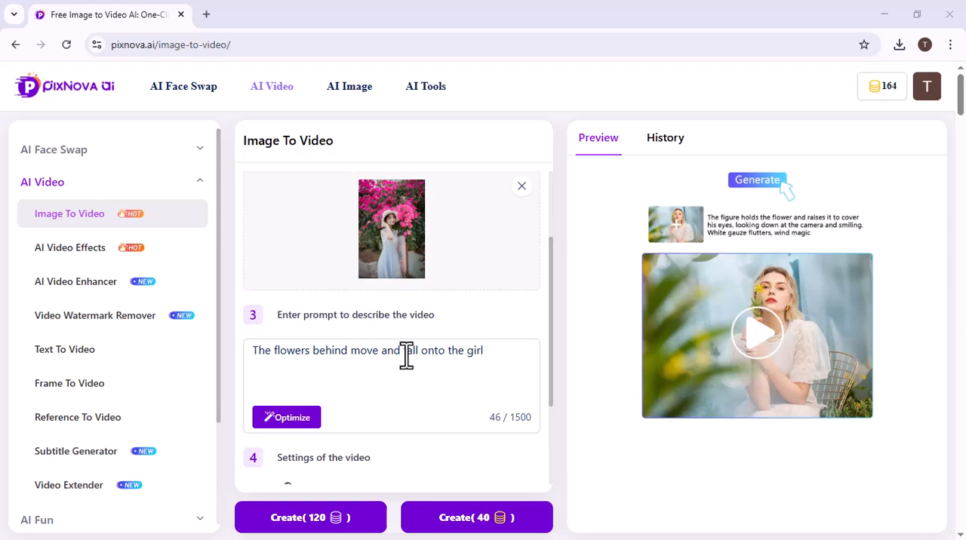
{"action": "scroll", "scroll_direction": "down", "scroll_amount": 3}
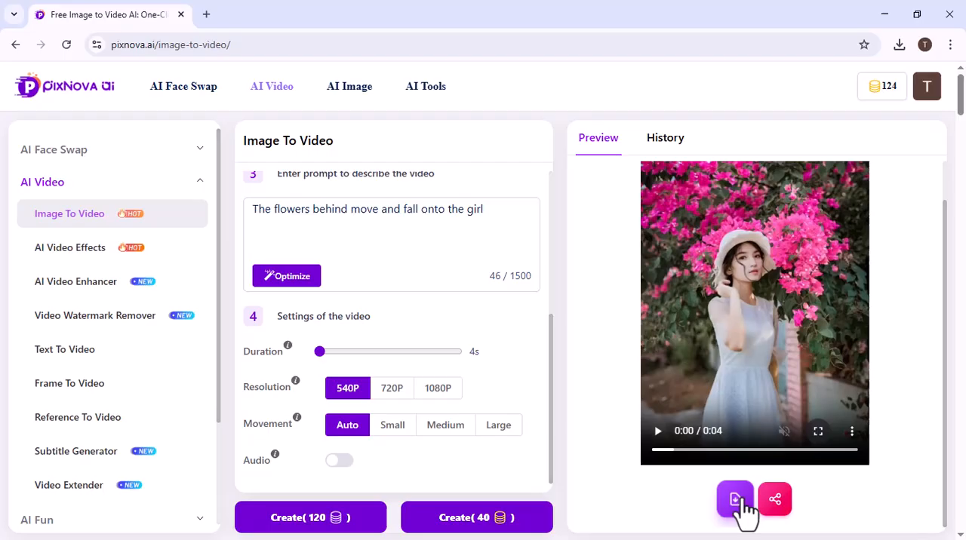
{"action": "mouse_move", "coordinate": [775, 500]}
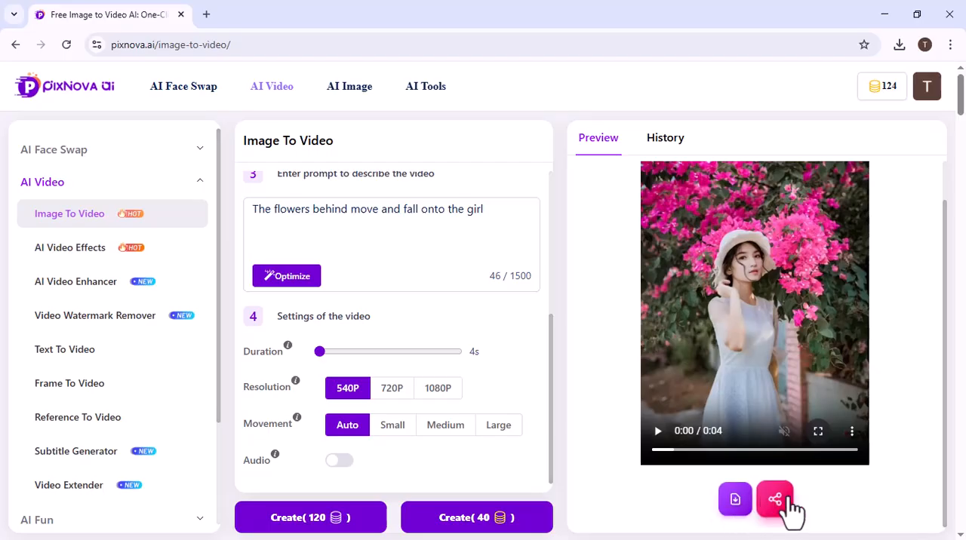
{"action": "mouse_move", "coordinate": [378, 281]}
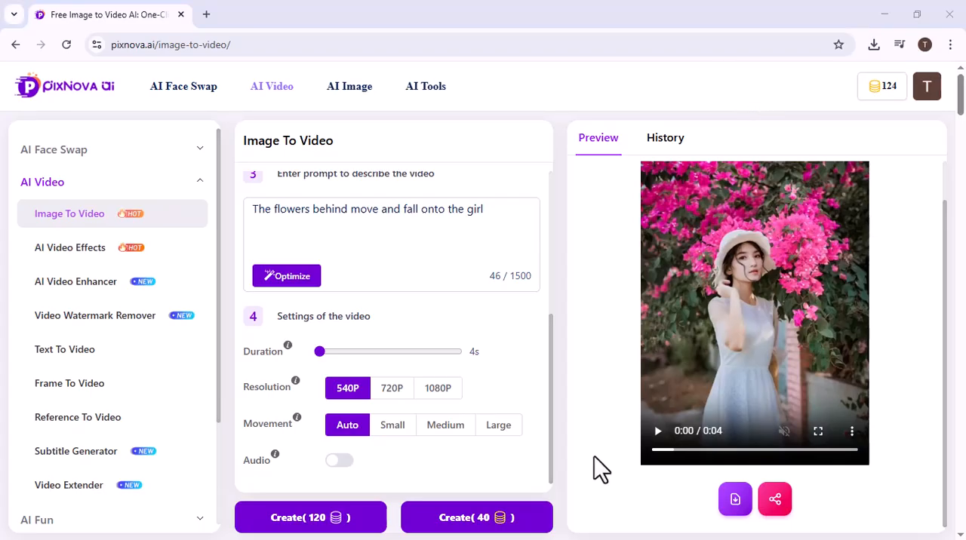
{"action": "left_click", "coordinate": [64, 86]}
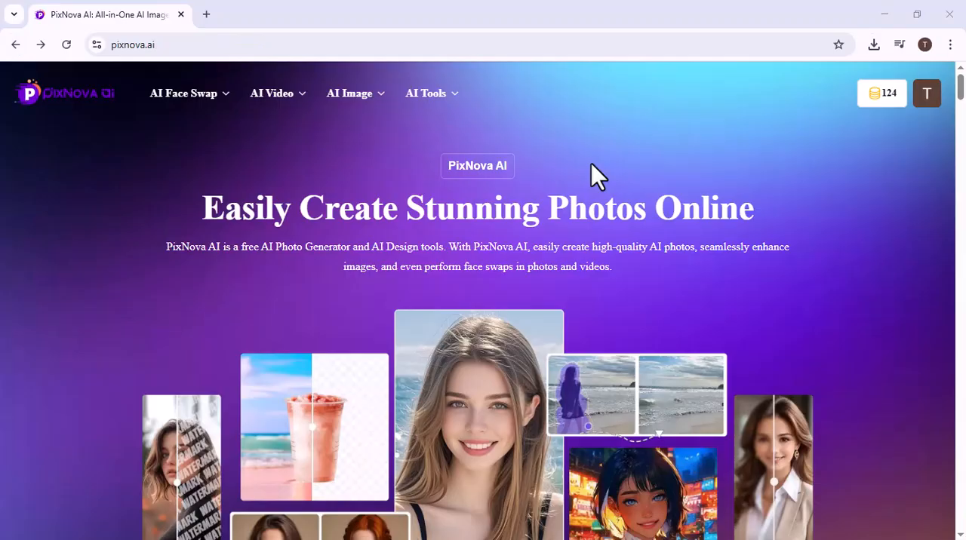
{"action": "mouse_move", "coordinate": [658, 271]}
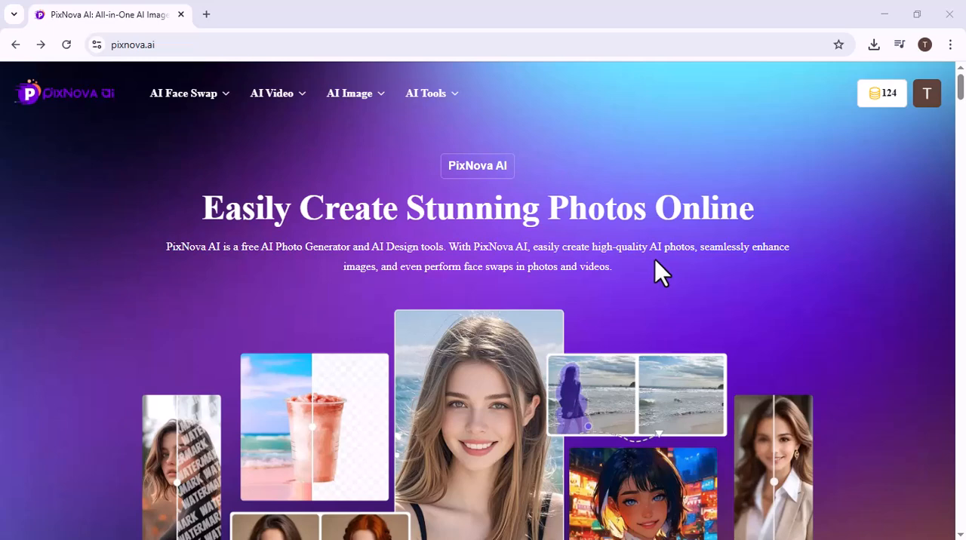
{"action": "mouse_move", "coordinate": [694, 270]}
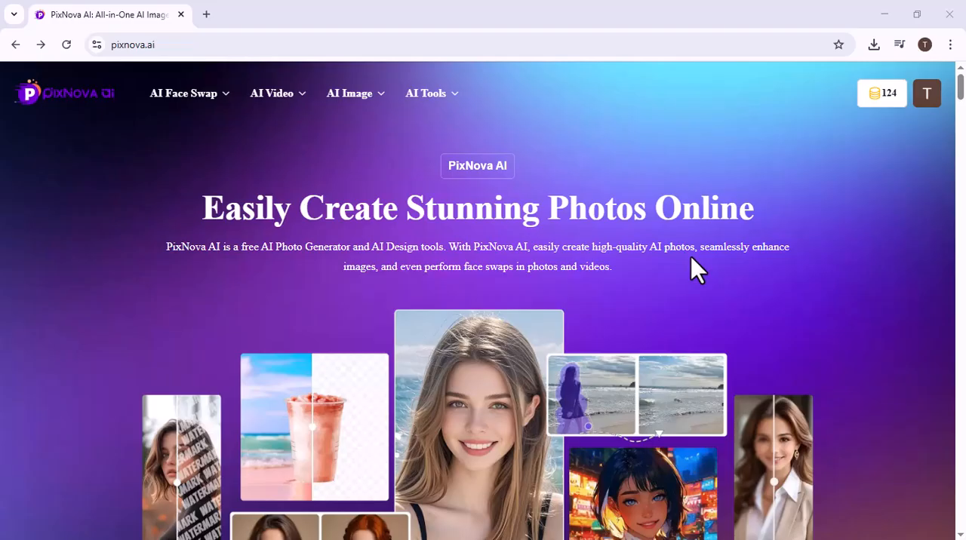
{"action": "mouse_move", "coordinate": [725, 377]}
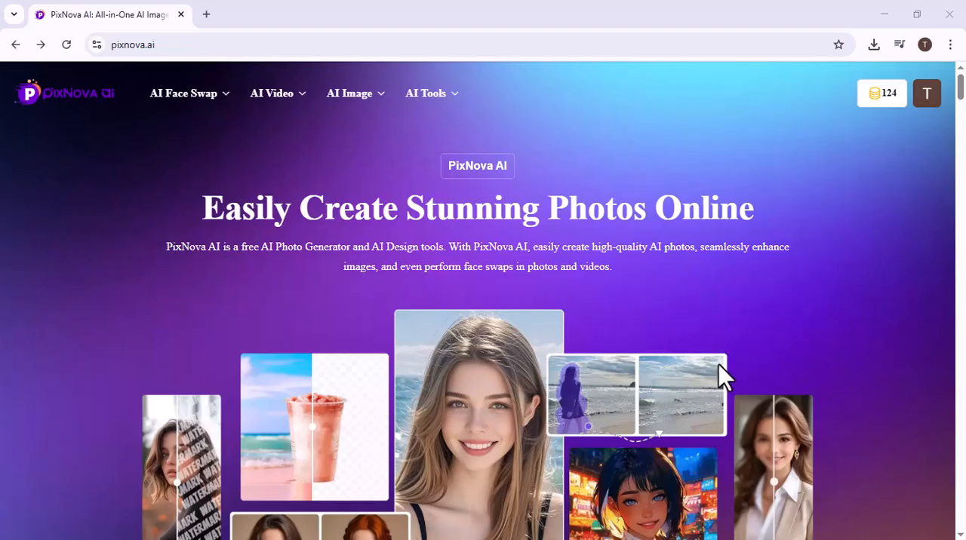
{"action": "mouse_move", "coordinate": [753, 325]}
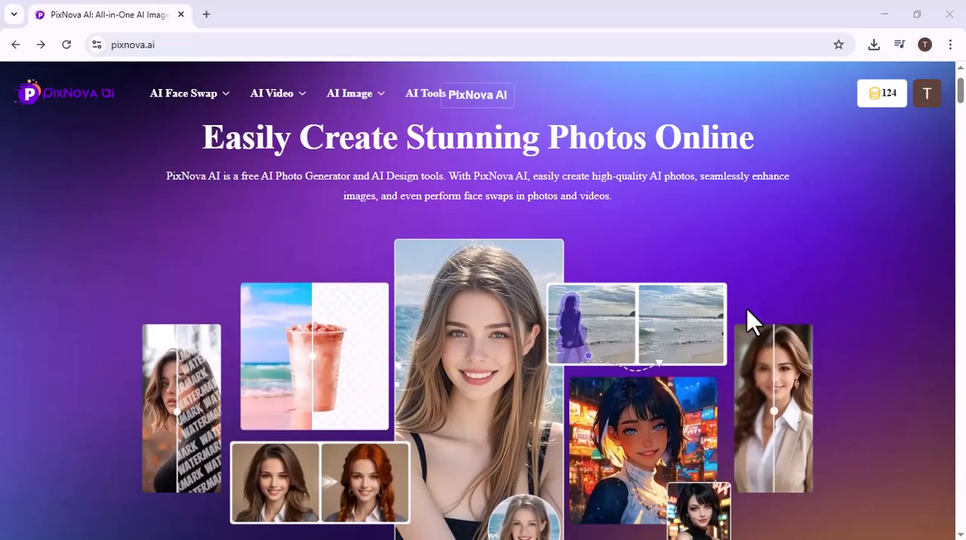
Scroll down and back up through the homepage collage of example edits.
{"action": "scroll", "scroll_direction": "down", "scroll_amount": 3}
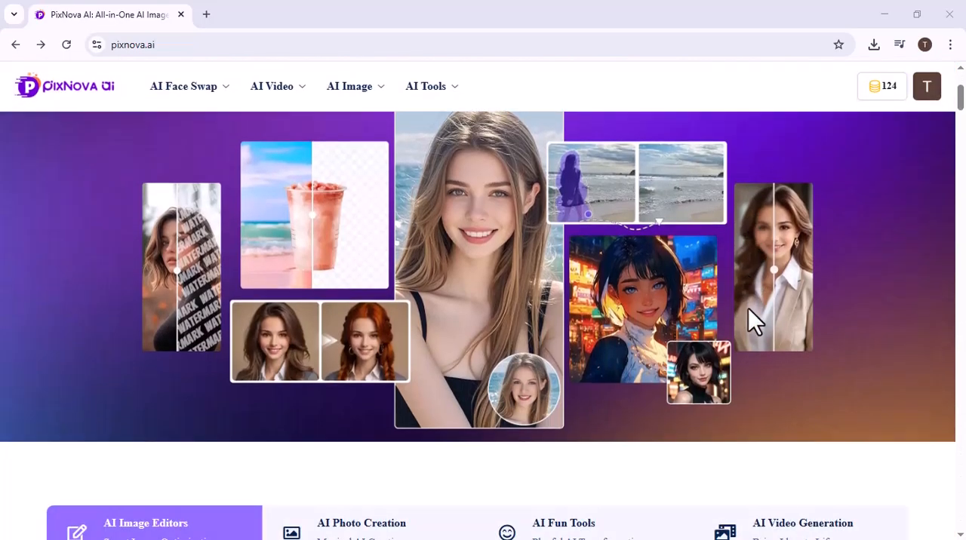
{"action": "scroll", "scroll_direction": "up", "scroll_amount": 3}
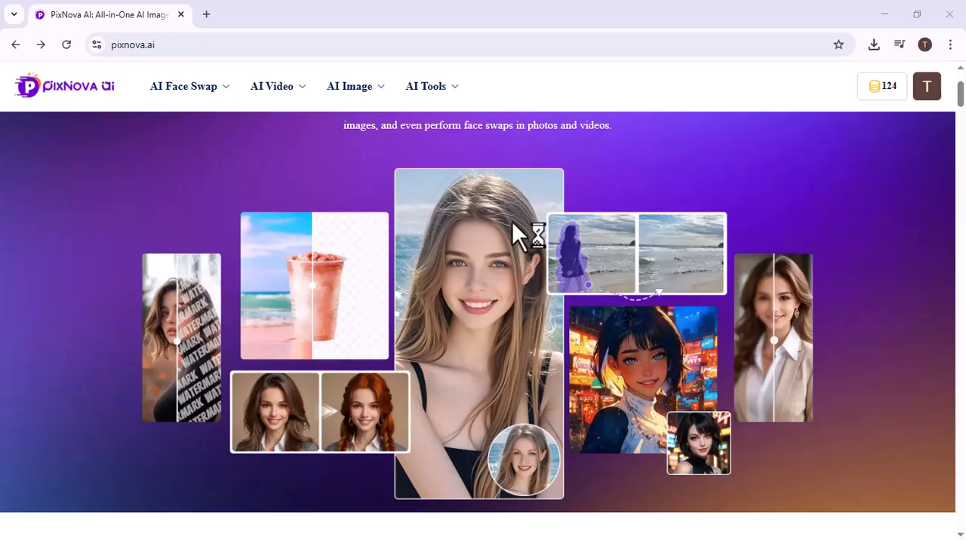
{"action": "mouse_move", "coordinate": [788, 313]}
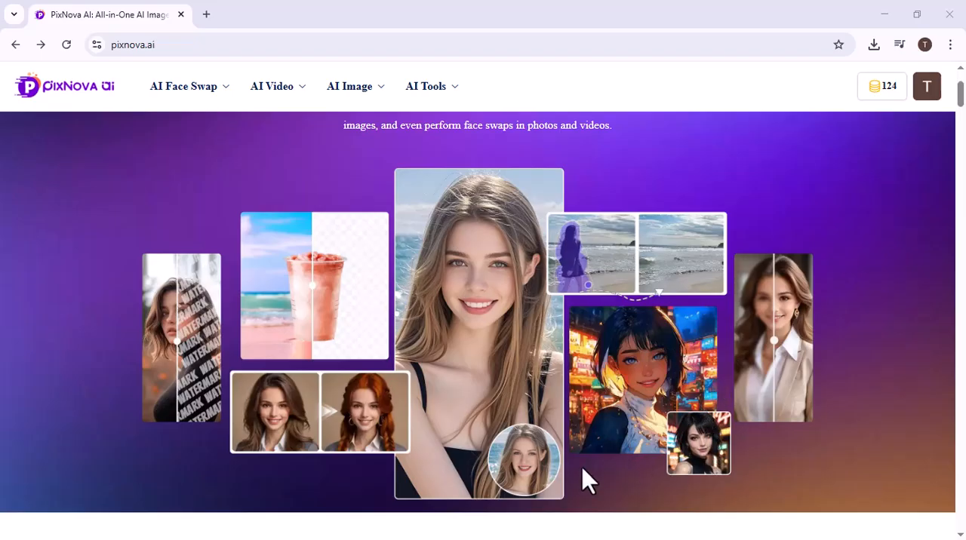
{"action": "mouse_move", "coordinate": [234, 437]}
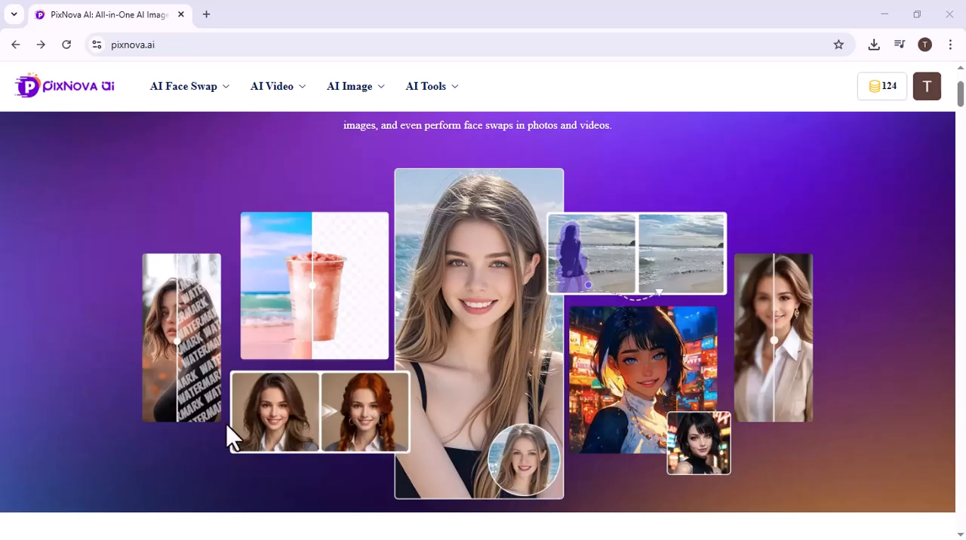
{"action": "mouse_move", "coordinate": [587, 359]}
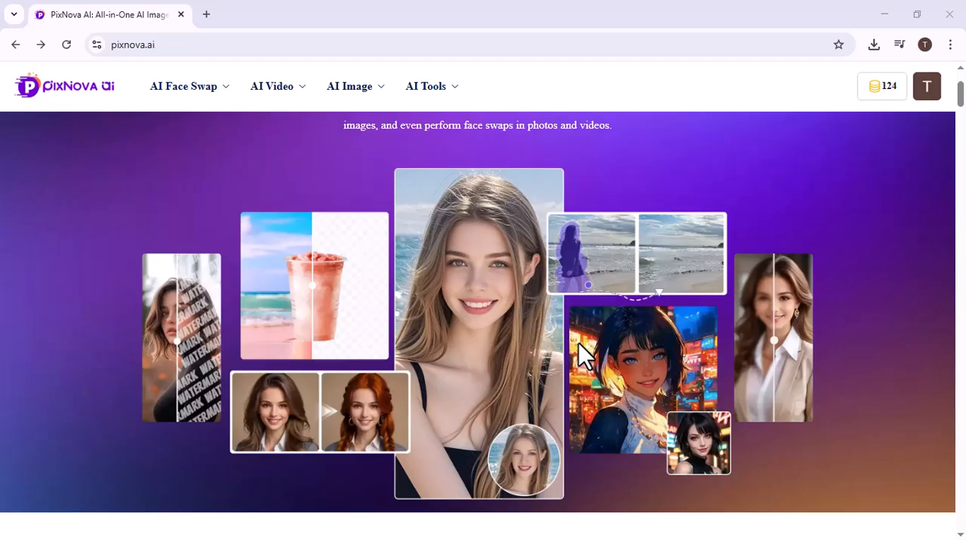
{"action": "mouse_move", "coordinate": [845, 343]}
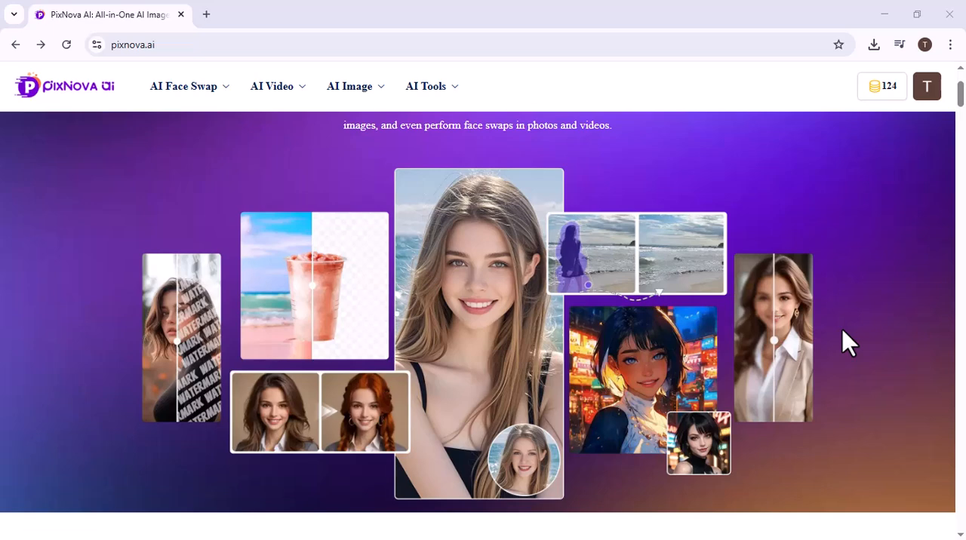
{"action": "mouse_move", "coordinate": [859, 278]}
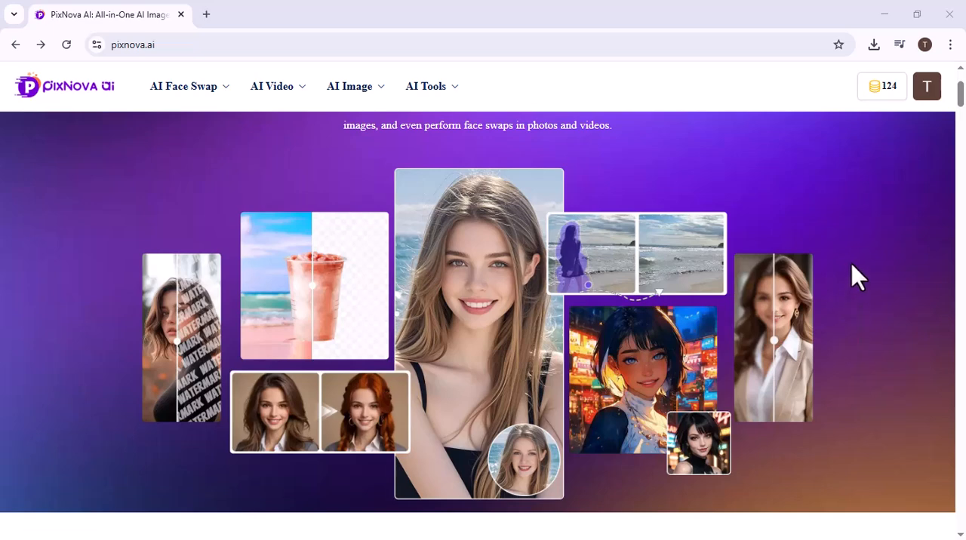
{"action": "mouse_move", "coordinate": [804, 295]}
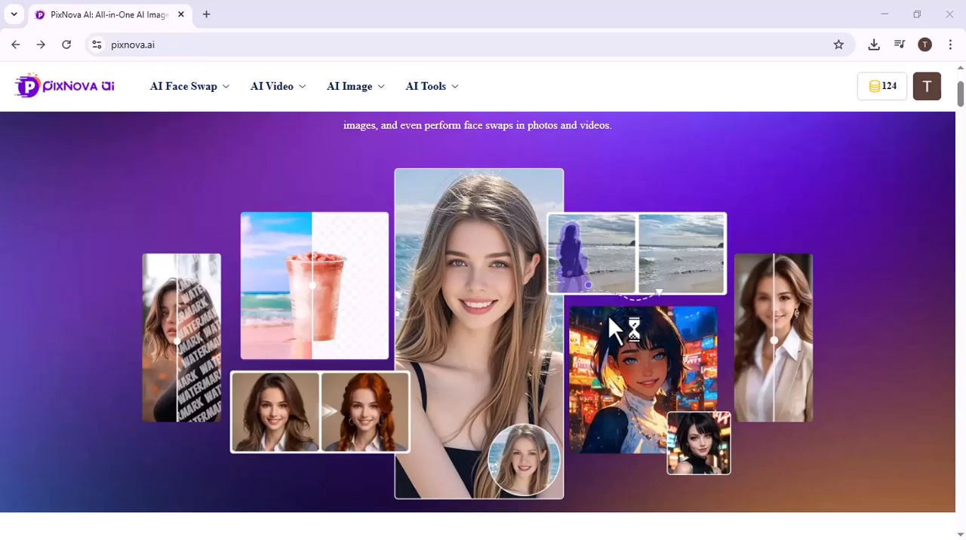
{"action": "mouse_move", "coordinate": [728, 298]}
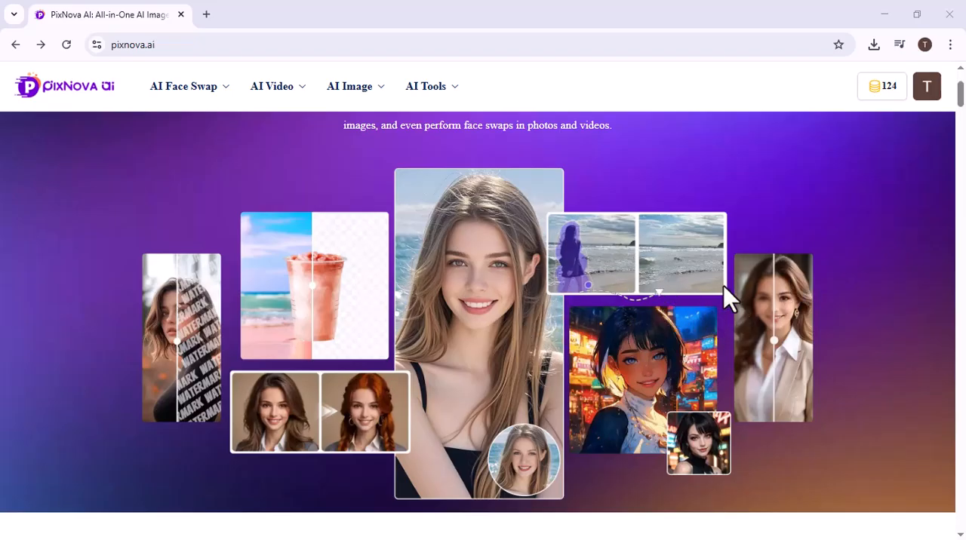
{"action": "mouse_move", "coordinate": [573, 320]}
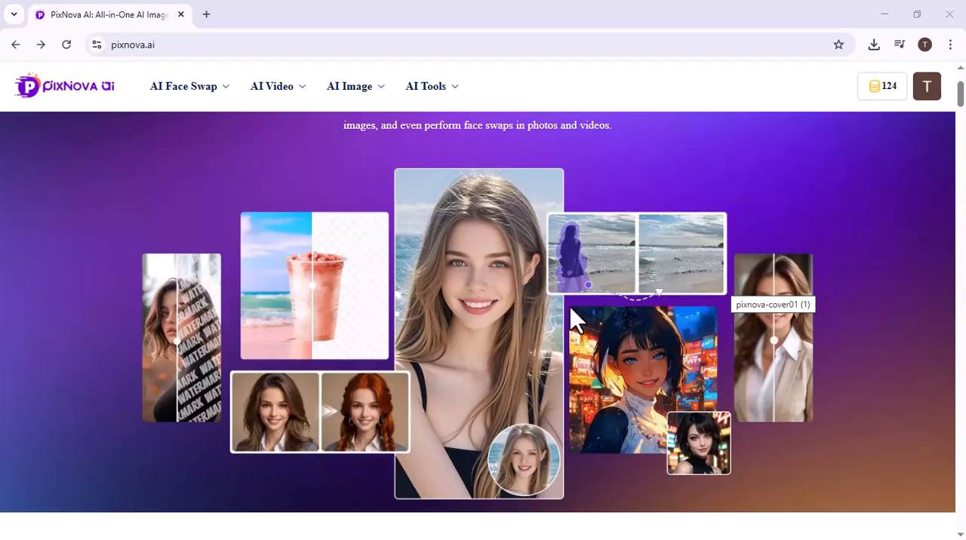